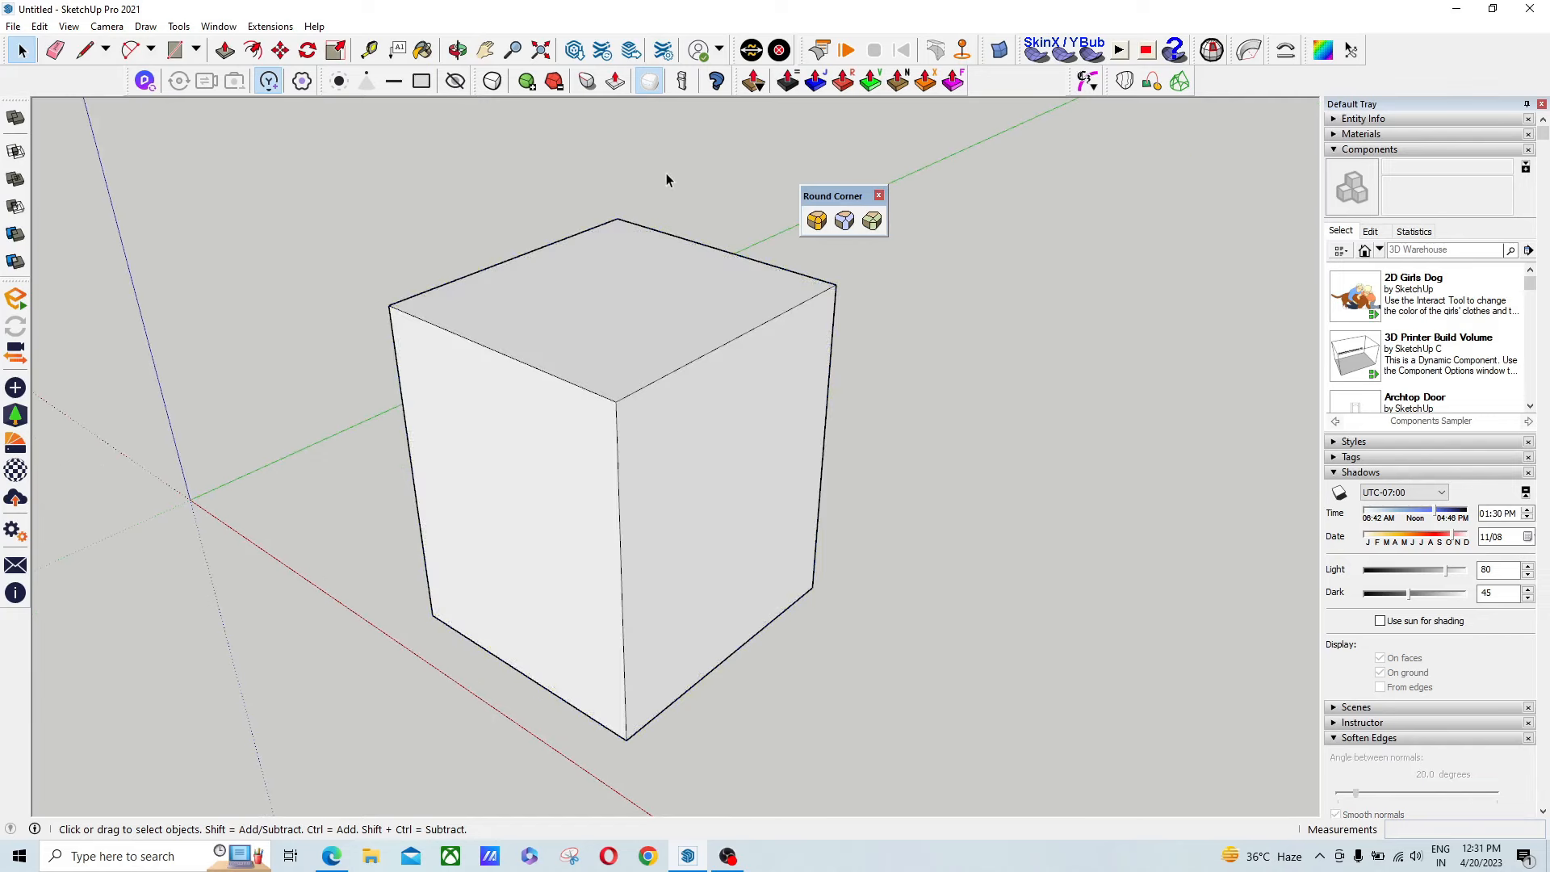
- Select the cube and apply Round Corner to soften all its edges and corners
click(667, 313)
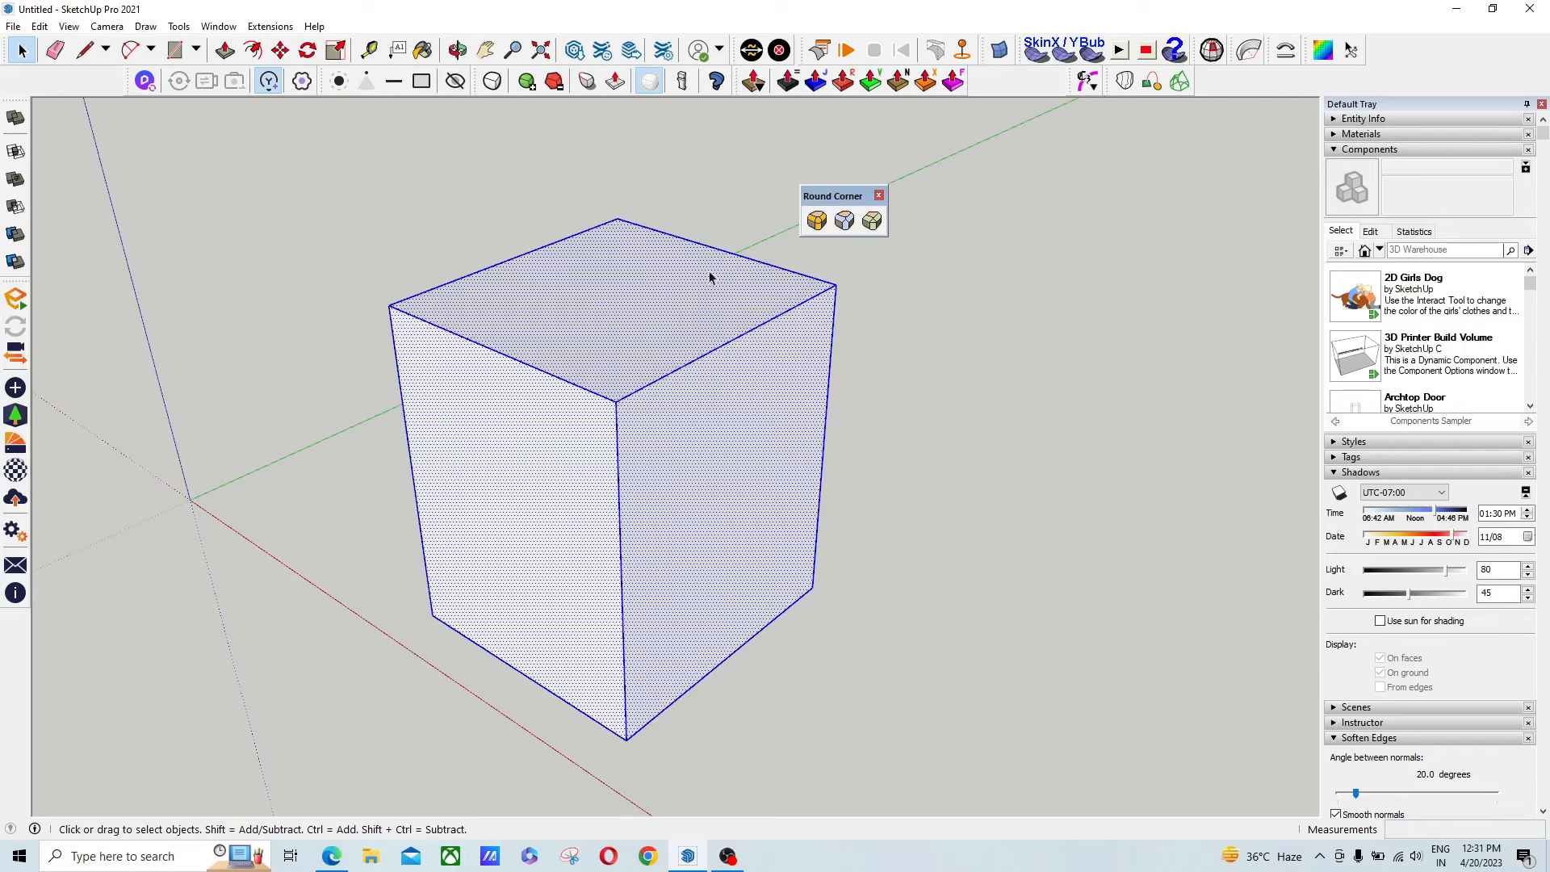
click(815, 220)
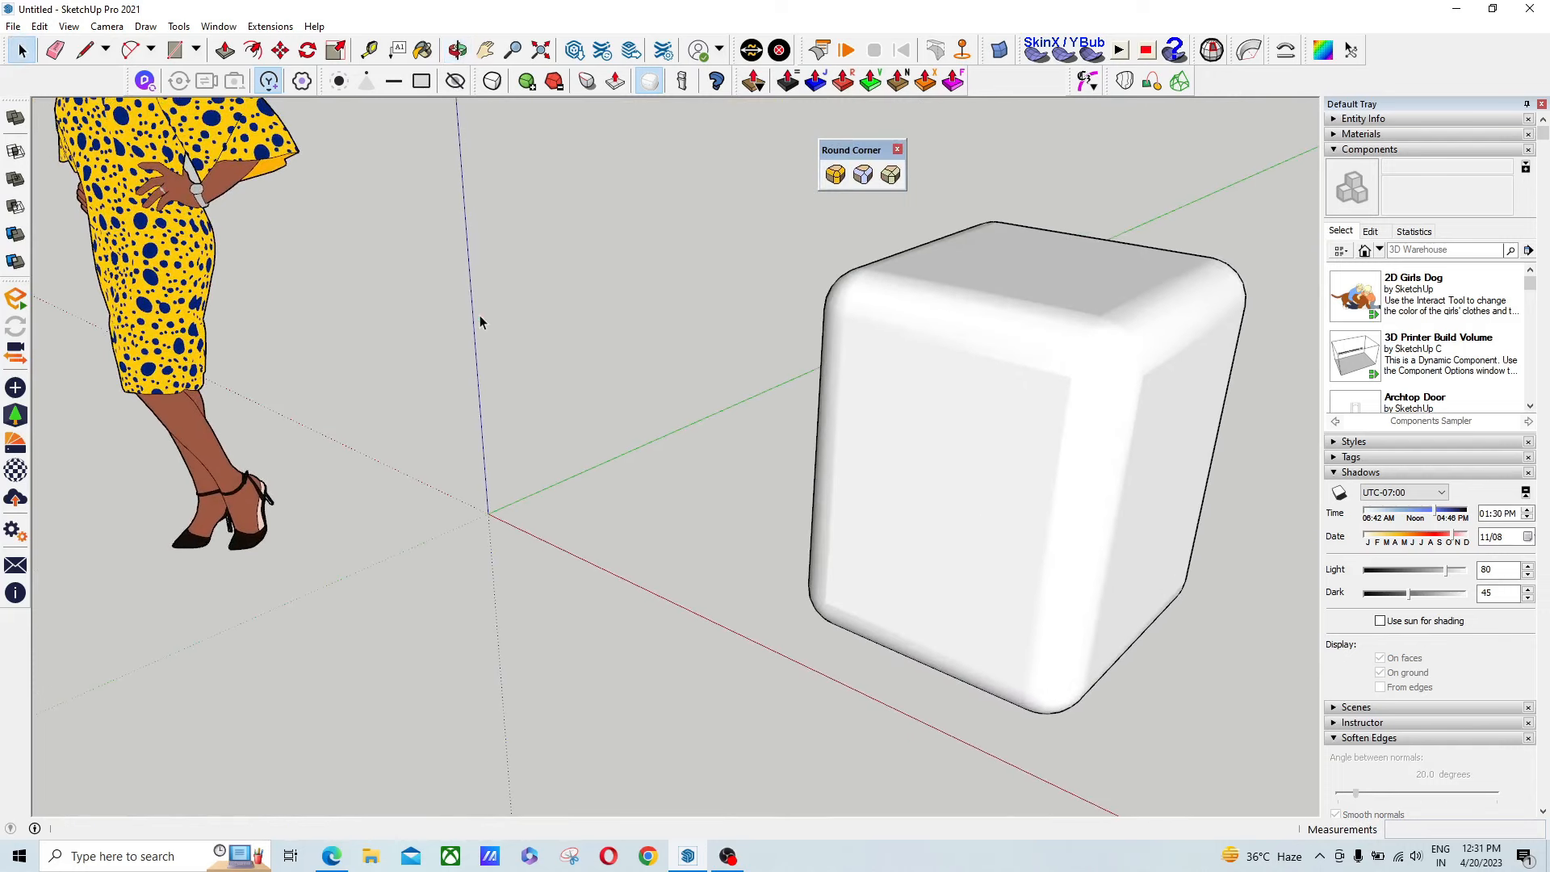
- Show the Extension Manager's installed list scrolled down to the Fredo6 entries
click(270, 26)
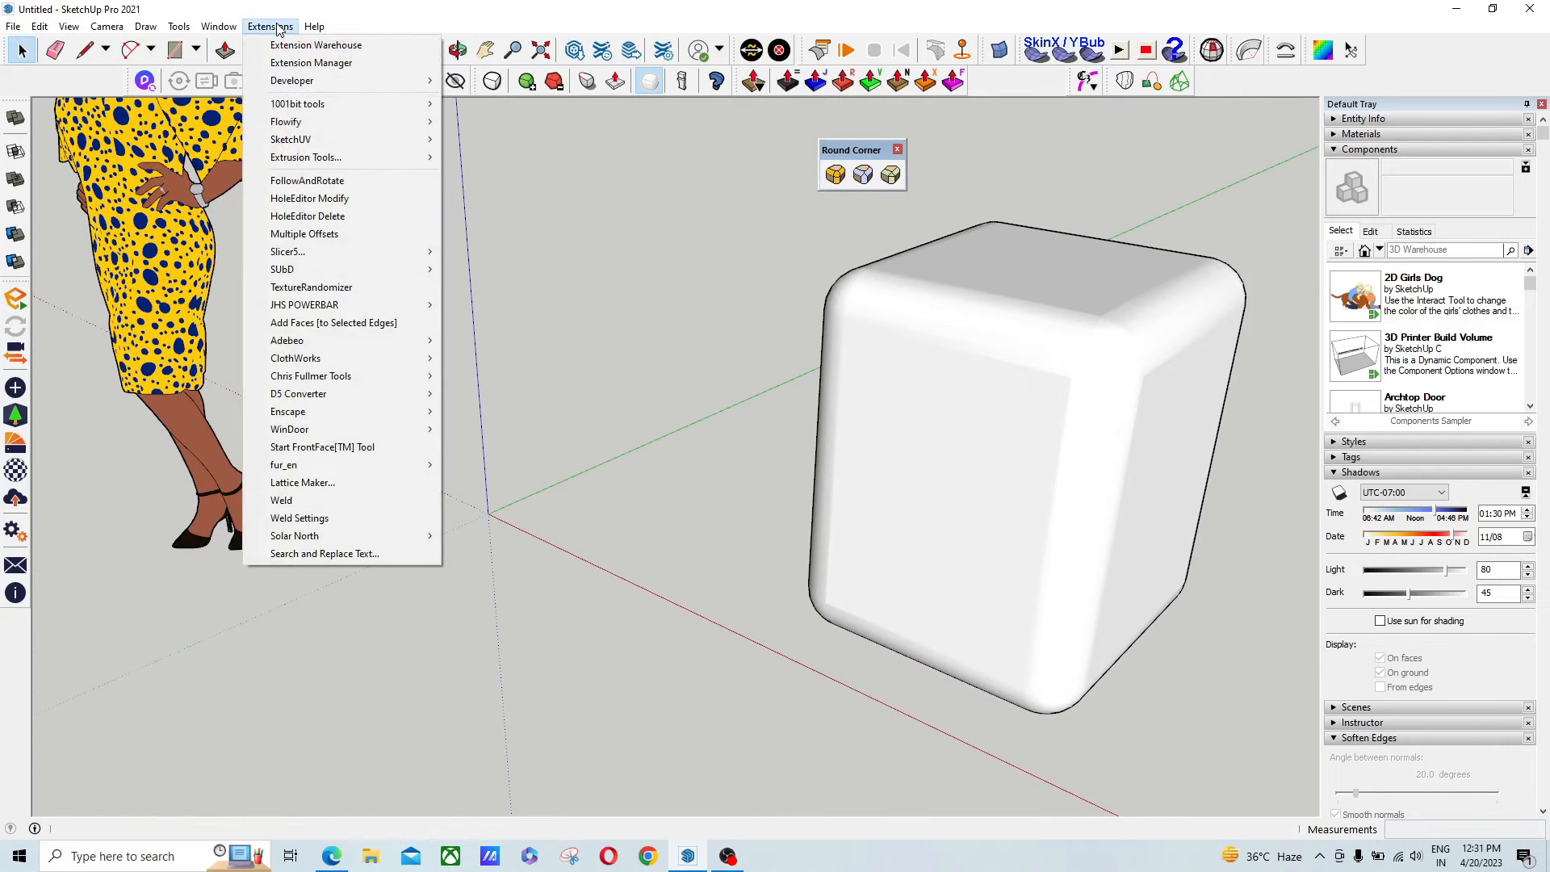
click(310, 63)
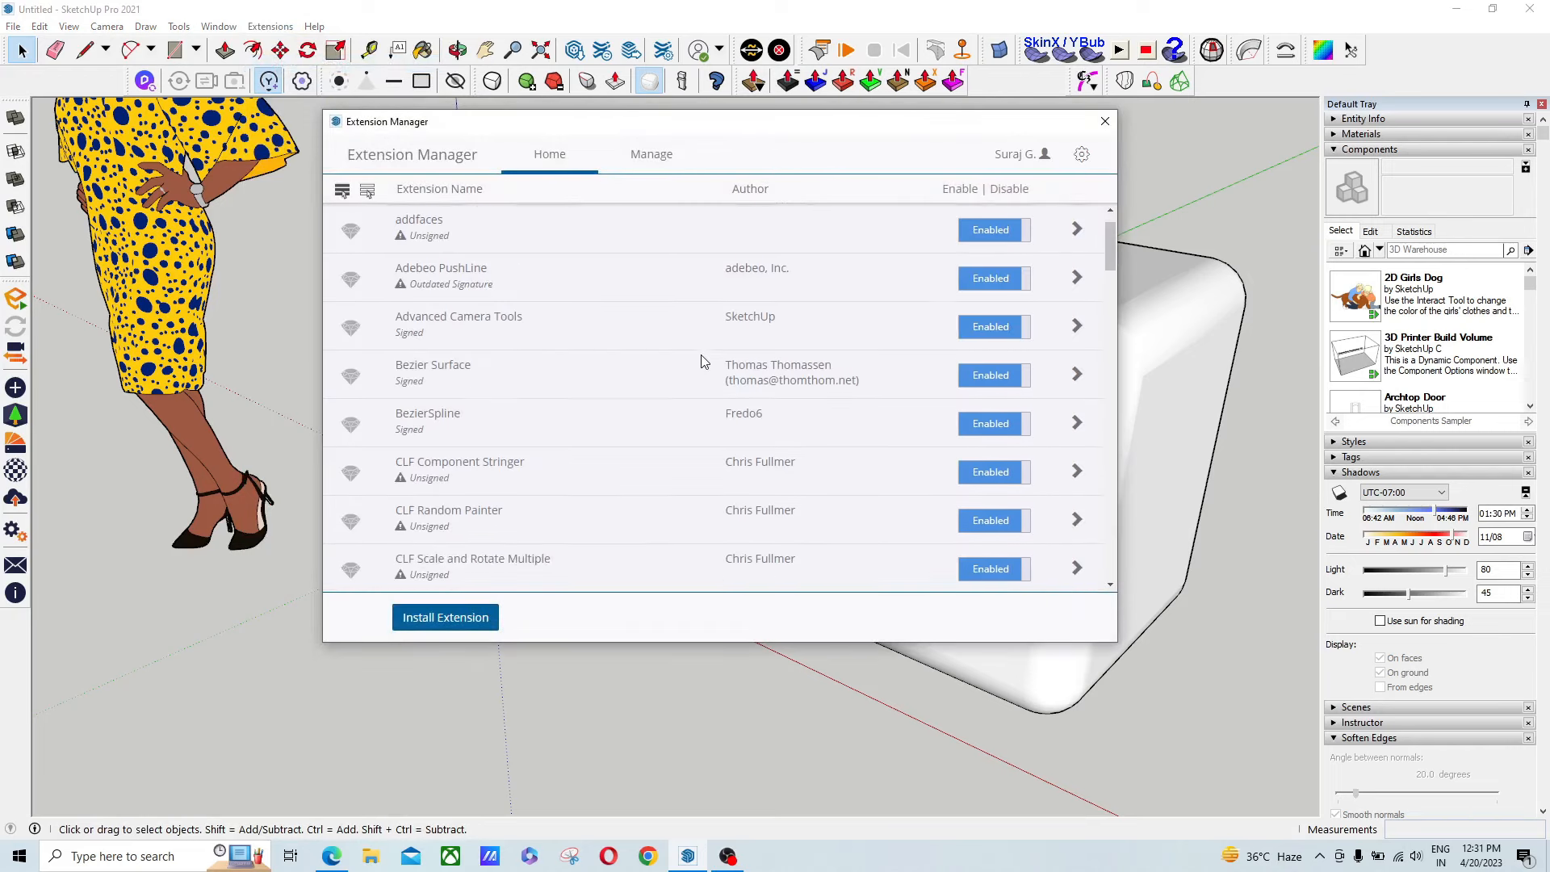
scroll(down, 3)
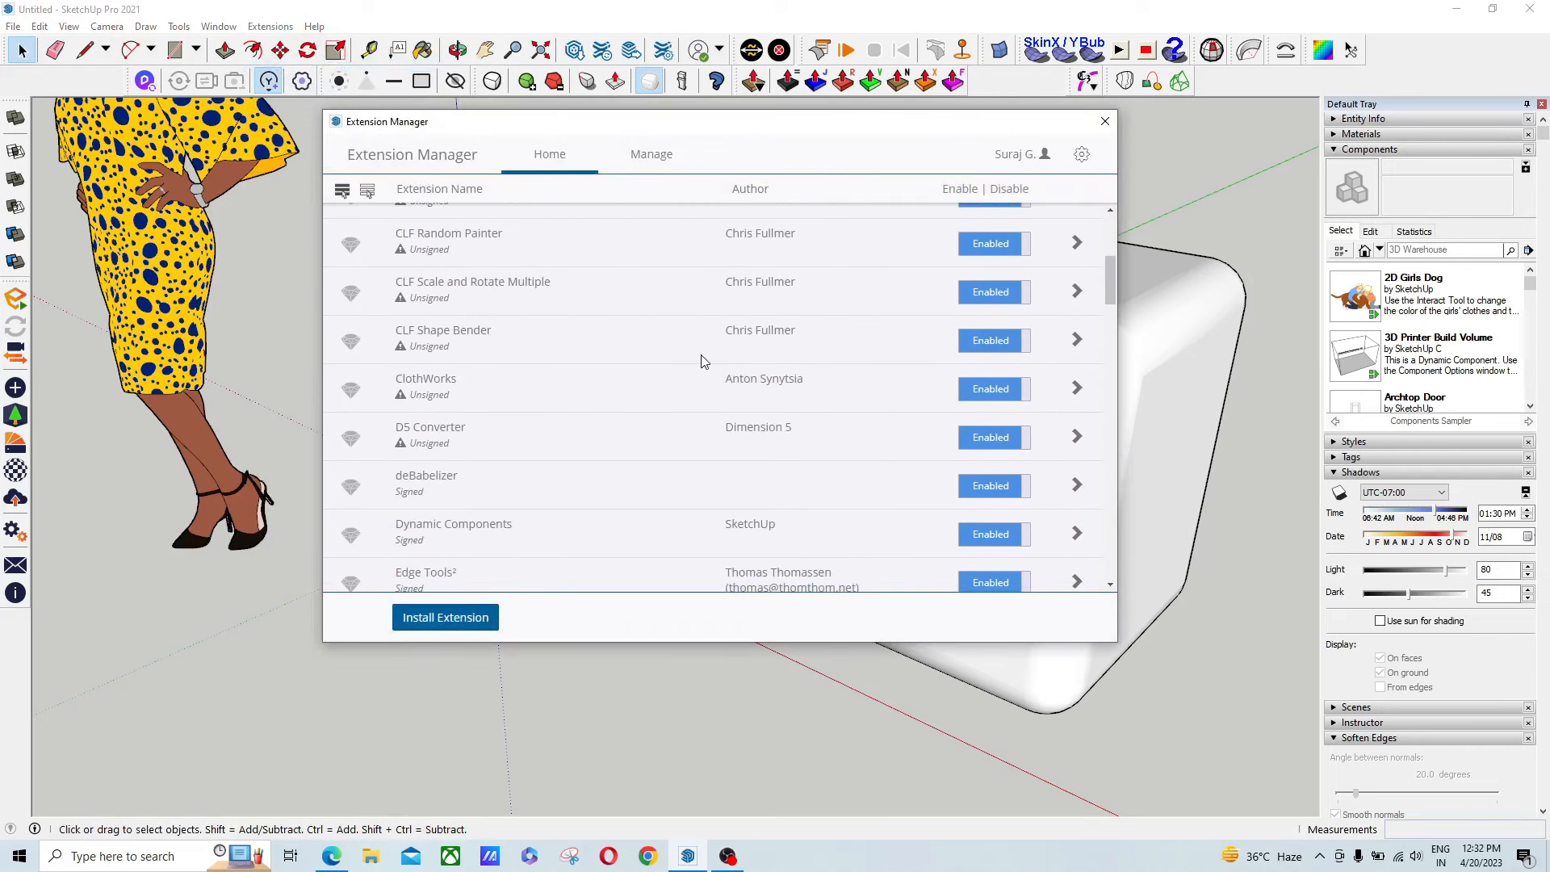
scroll(down, 3)
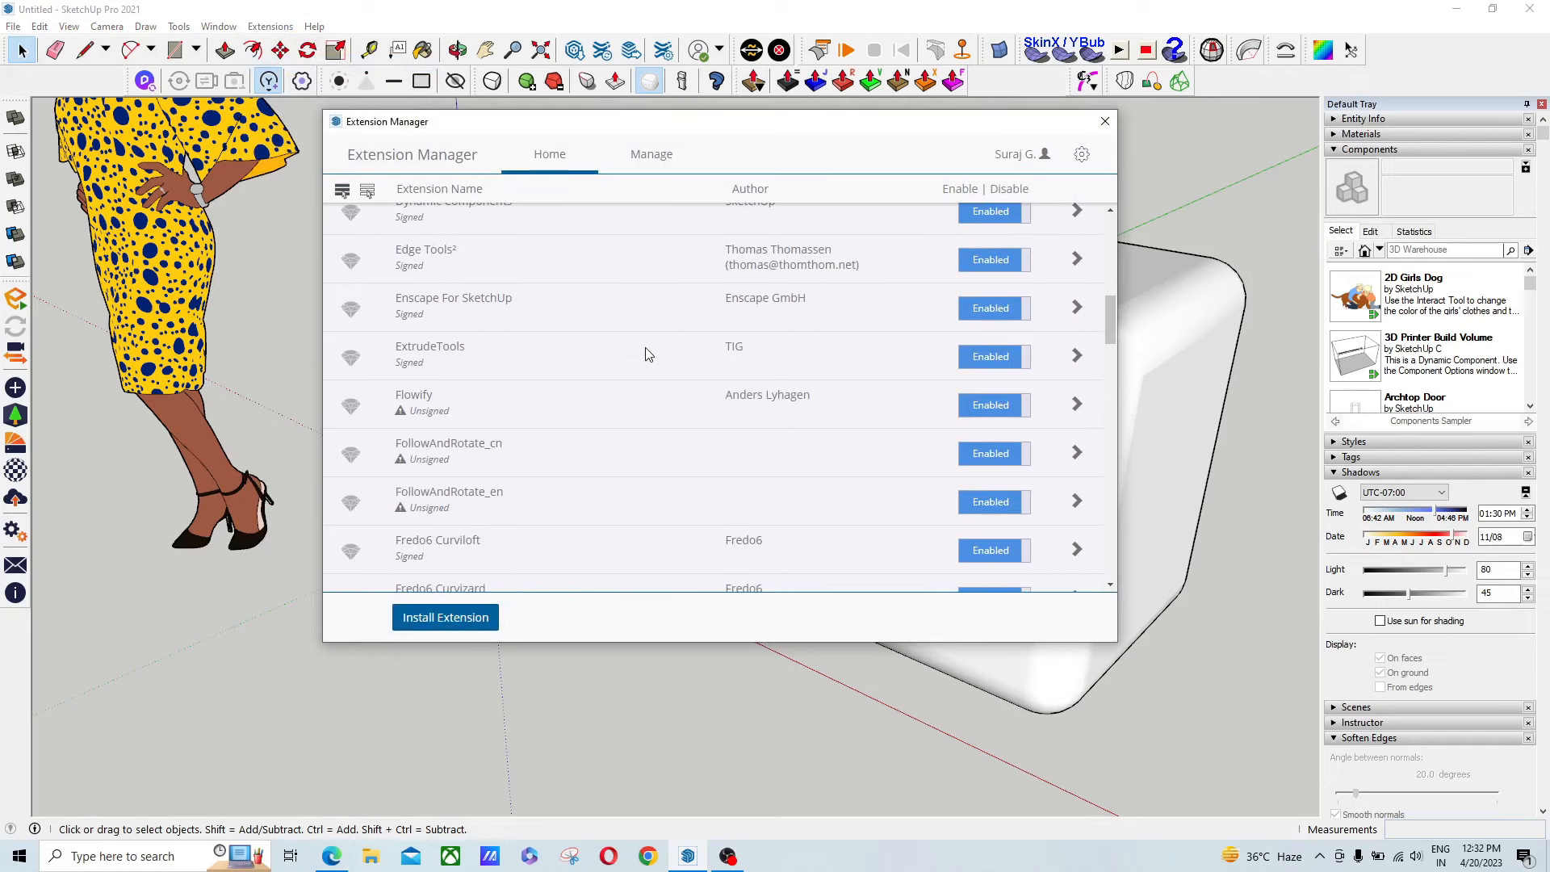
scroll(down, 3)
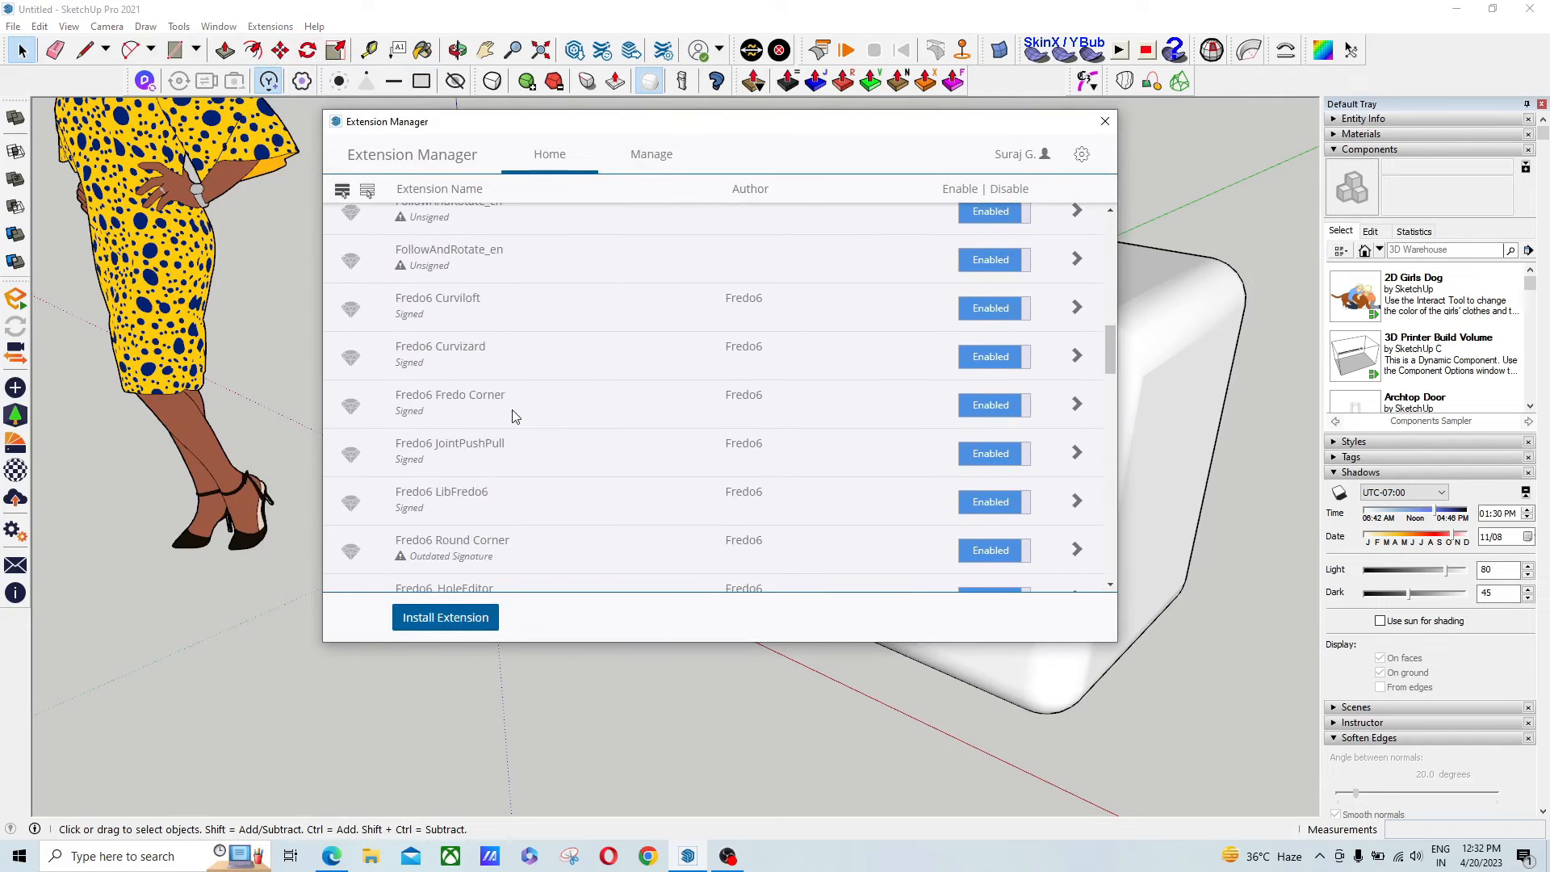
- Expand Fredo6 Fredo Corner's details, revealing version 1.7c from 21 Dec 19, signed
click(1075, 403)
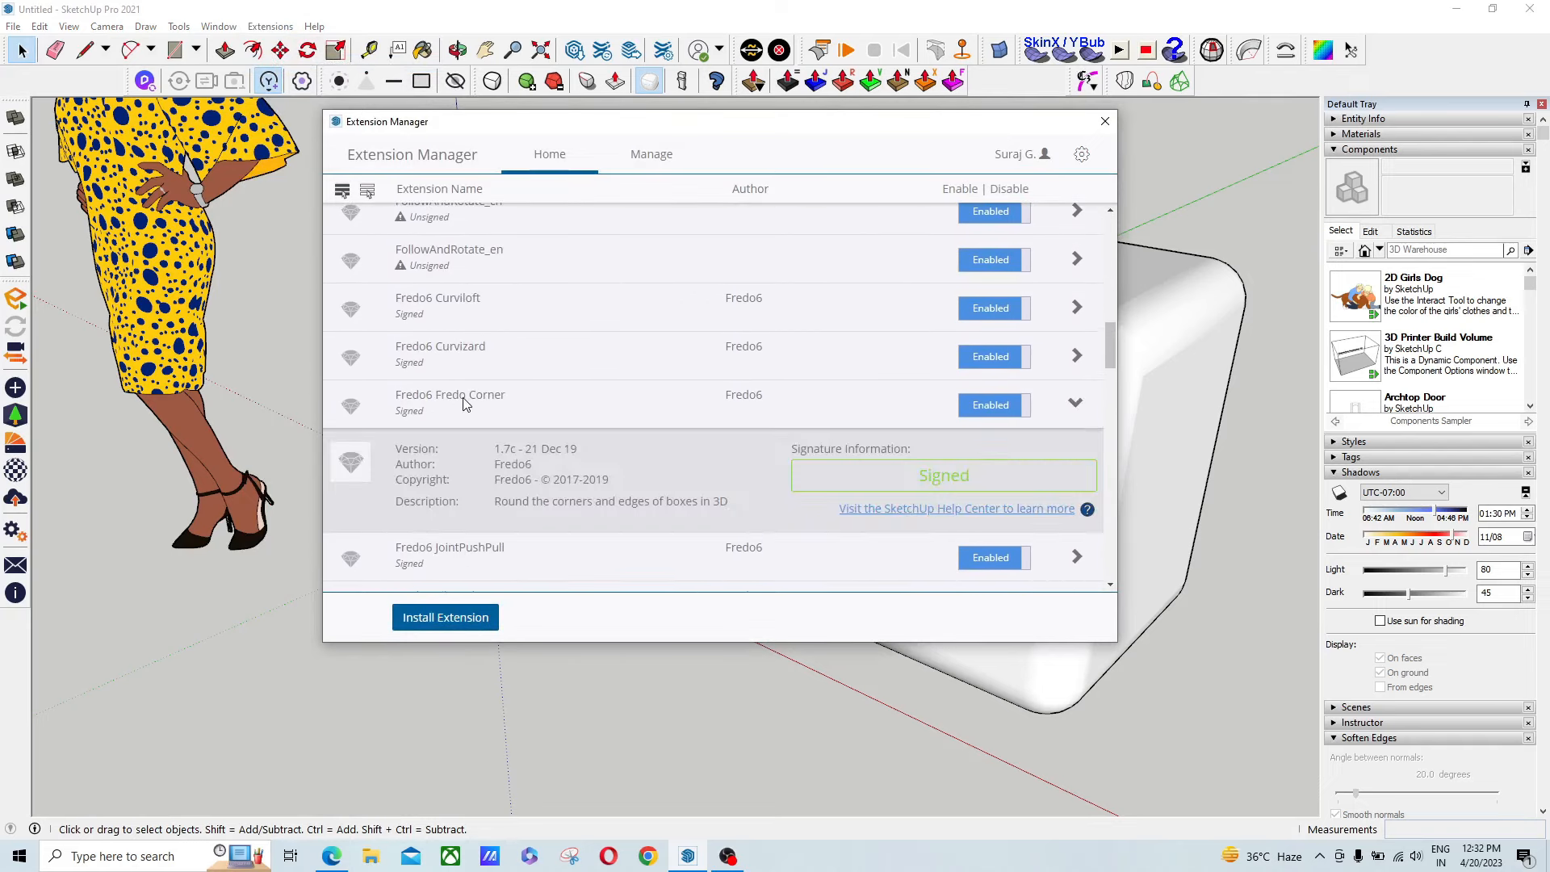
mouse_move(440, 455)
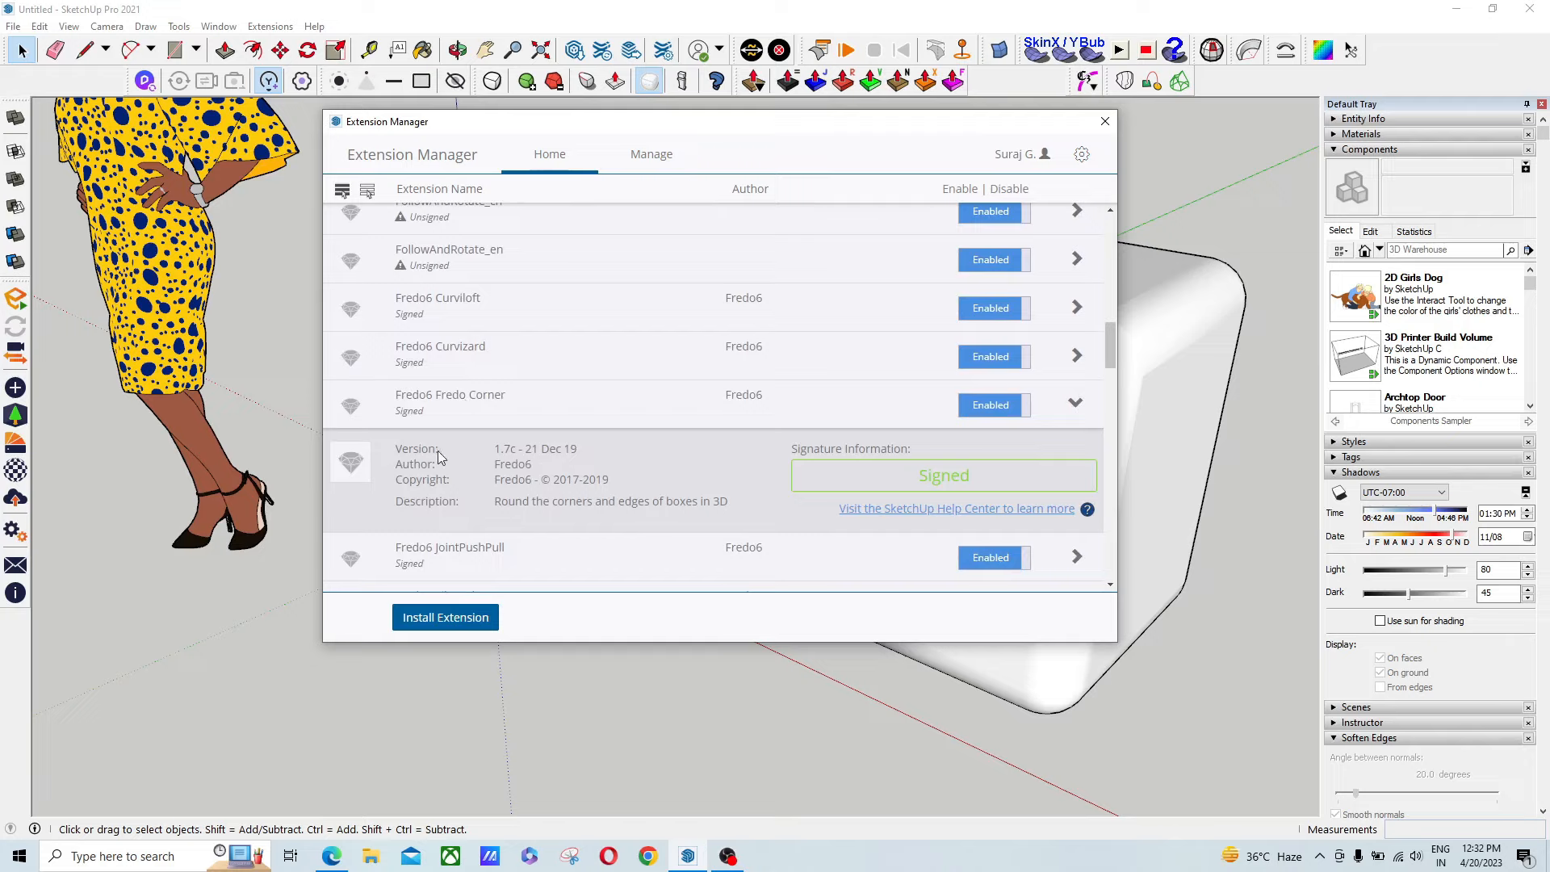
mouse_move(534, 463)
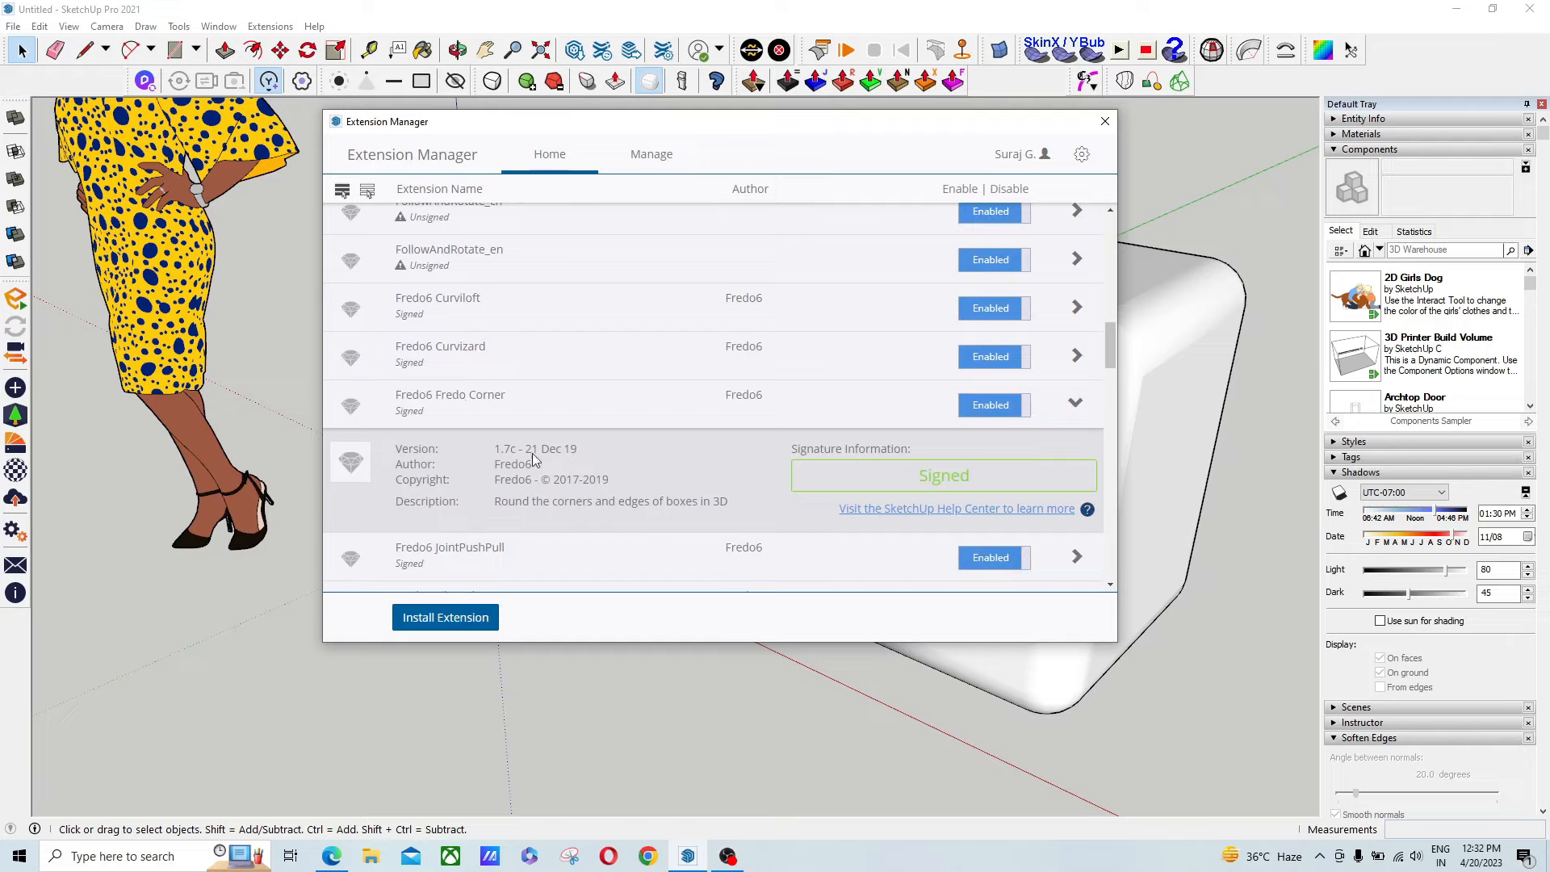
mouse_move(595, 465)
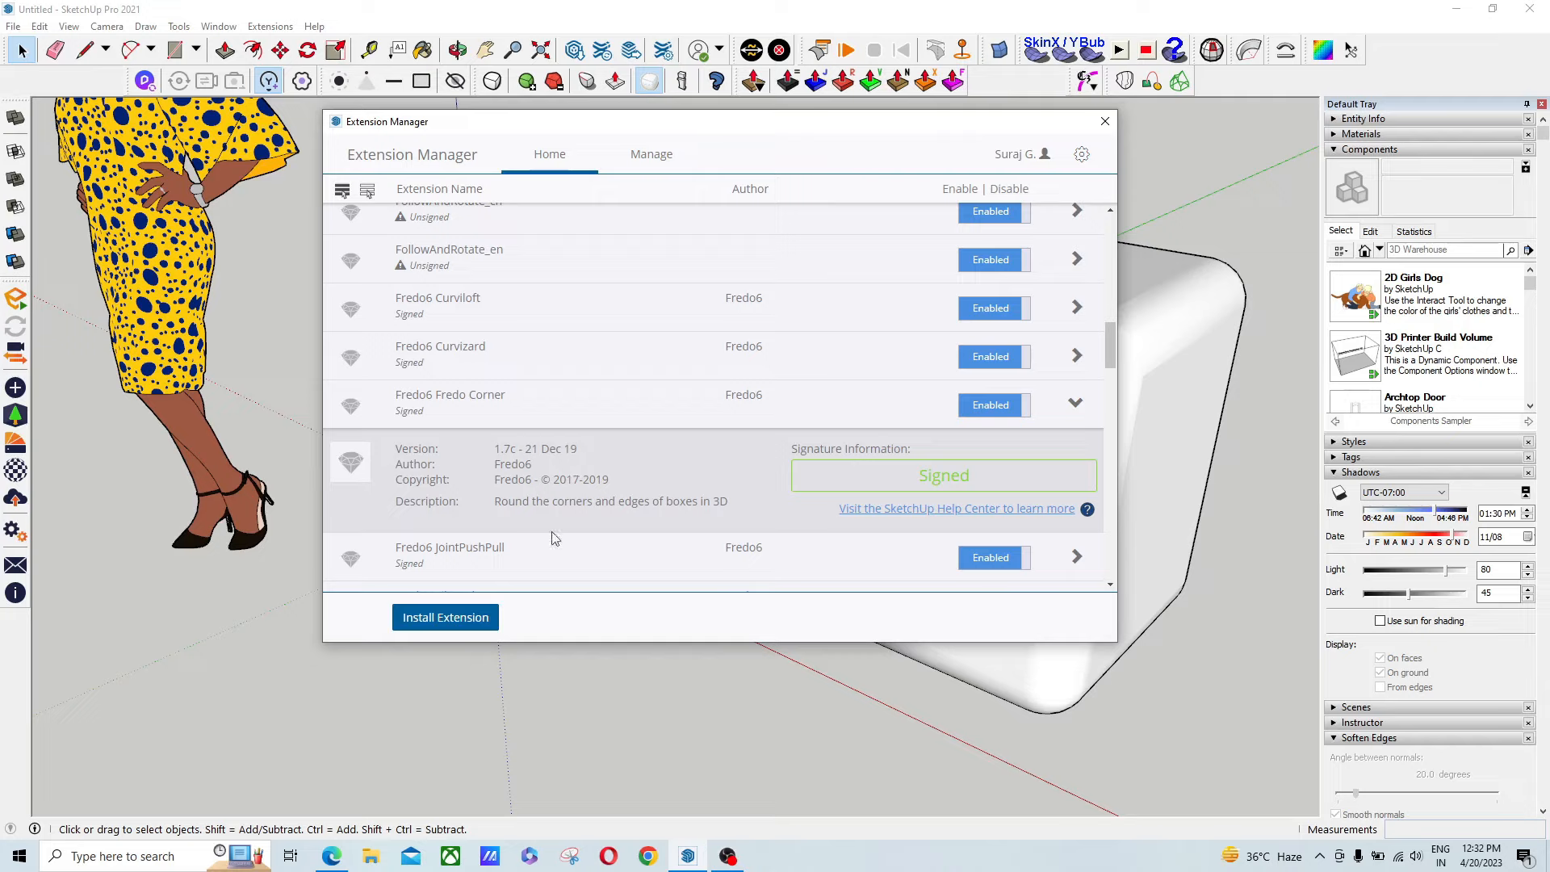
mouse_move(555, 425)
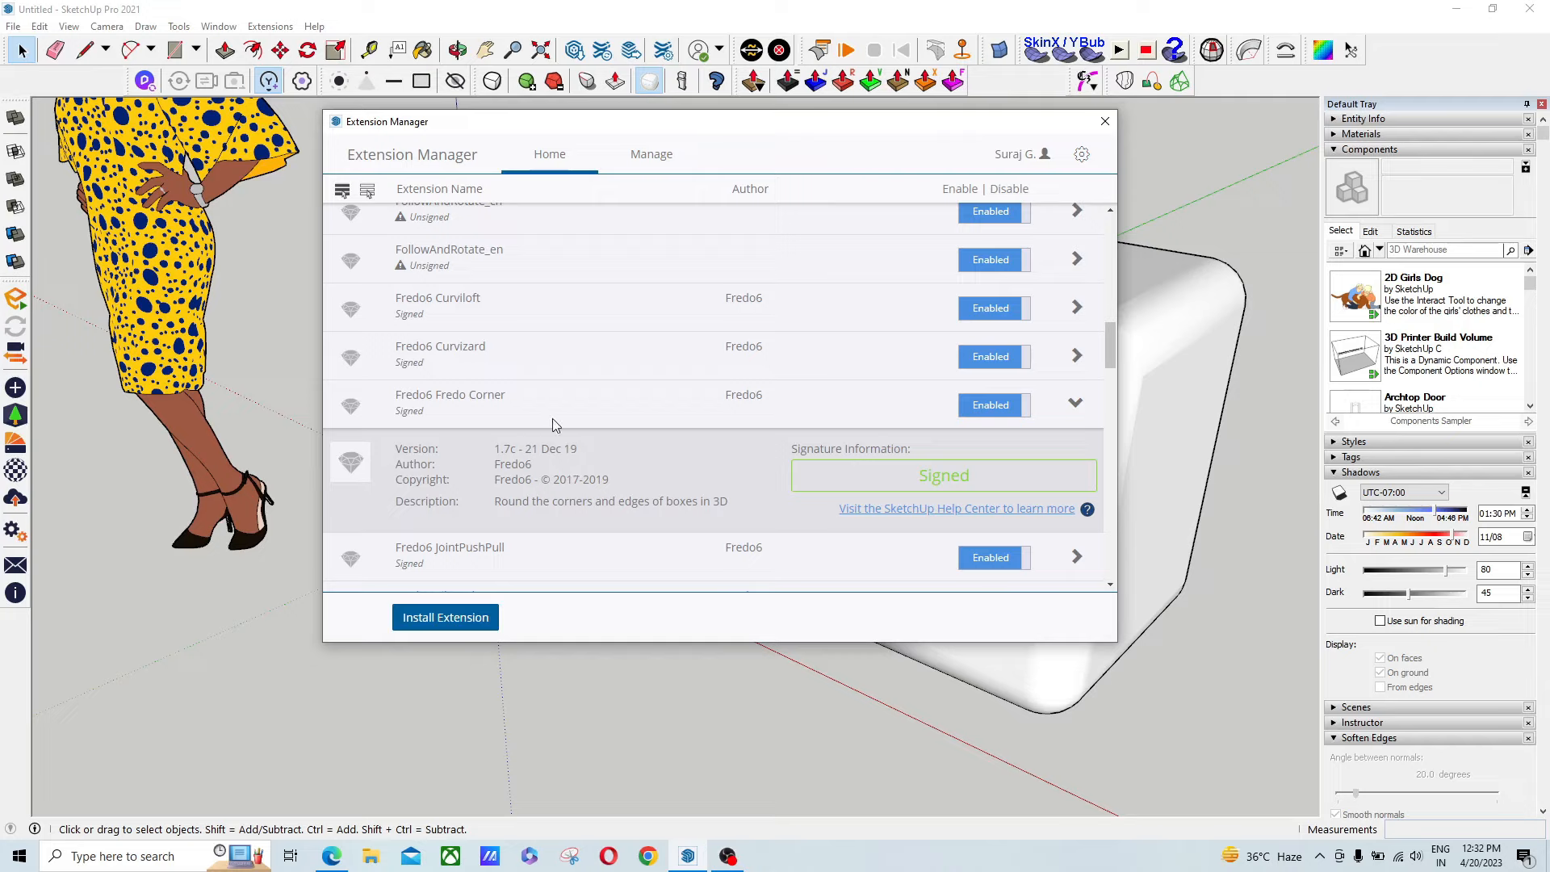
mouse_move(552, 425)
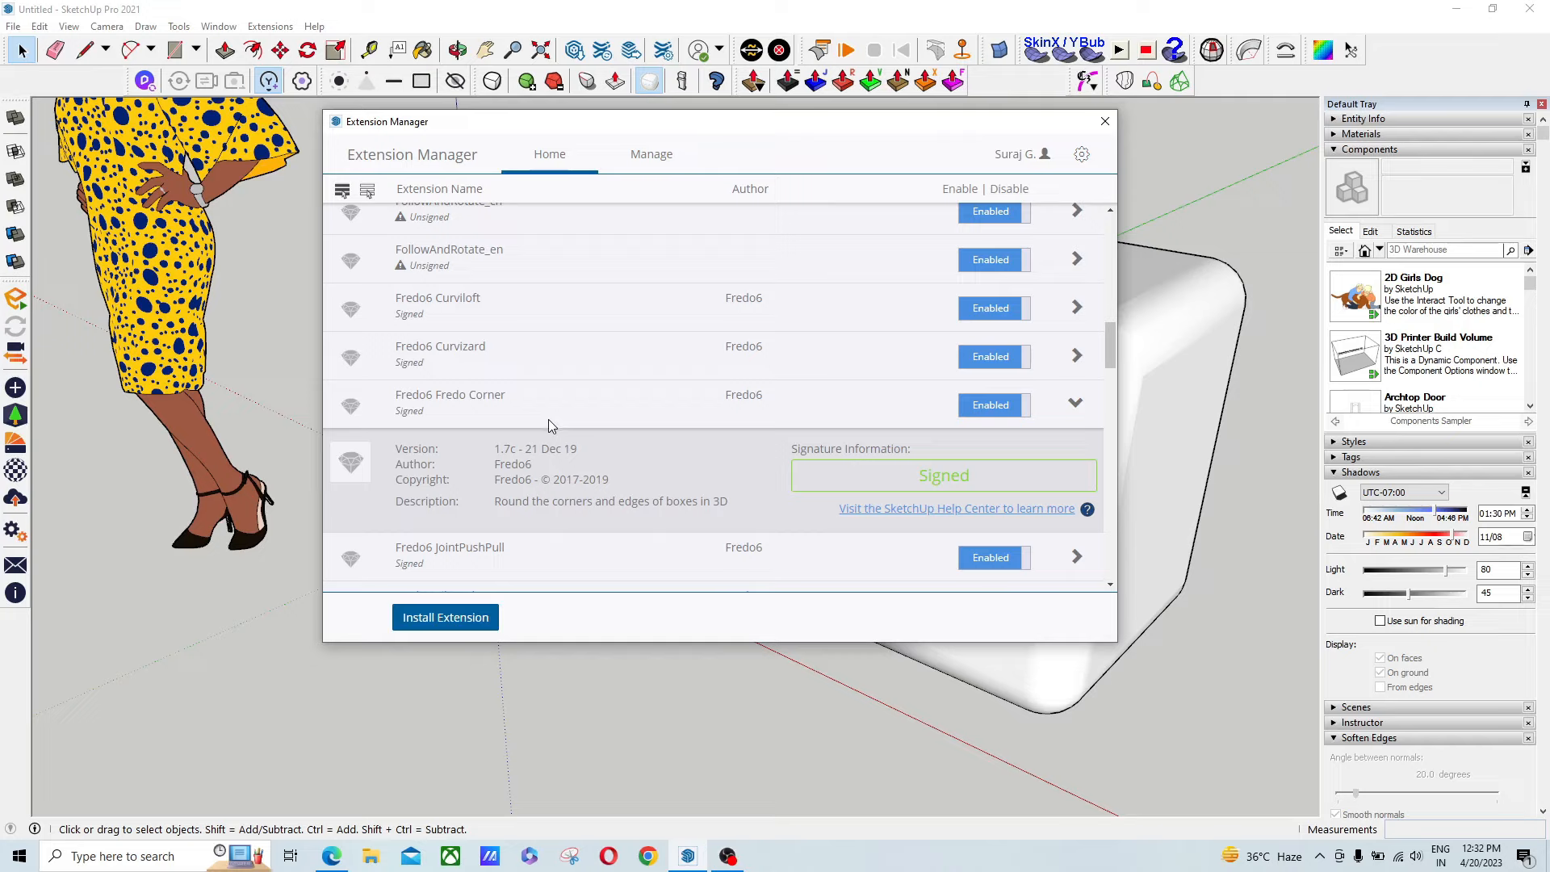
mouse_move(499, 465)
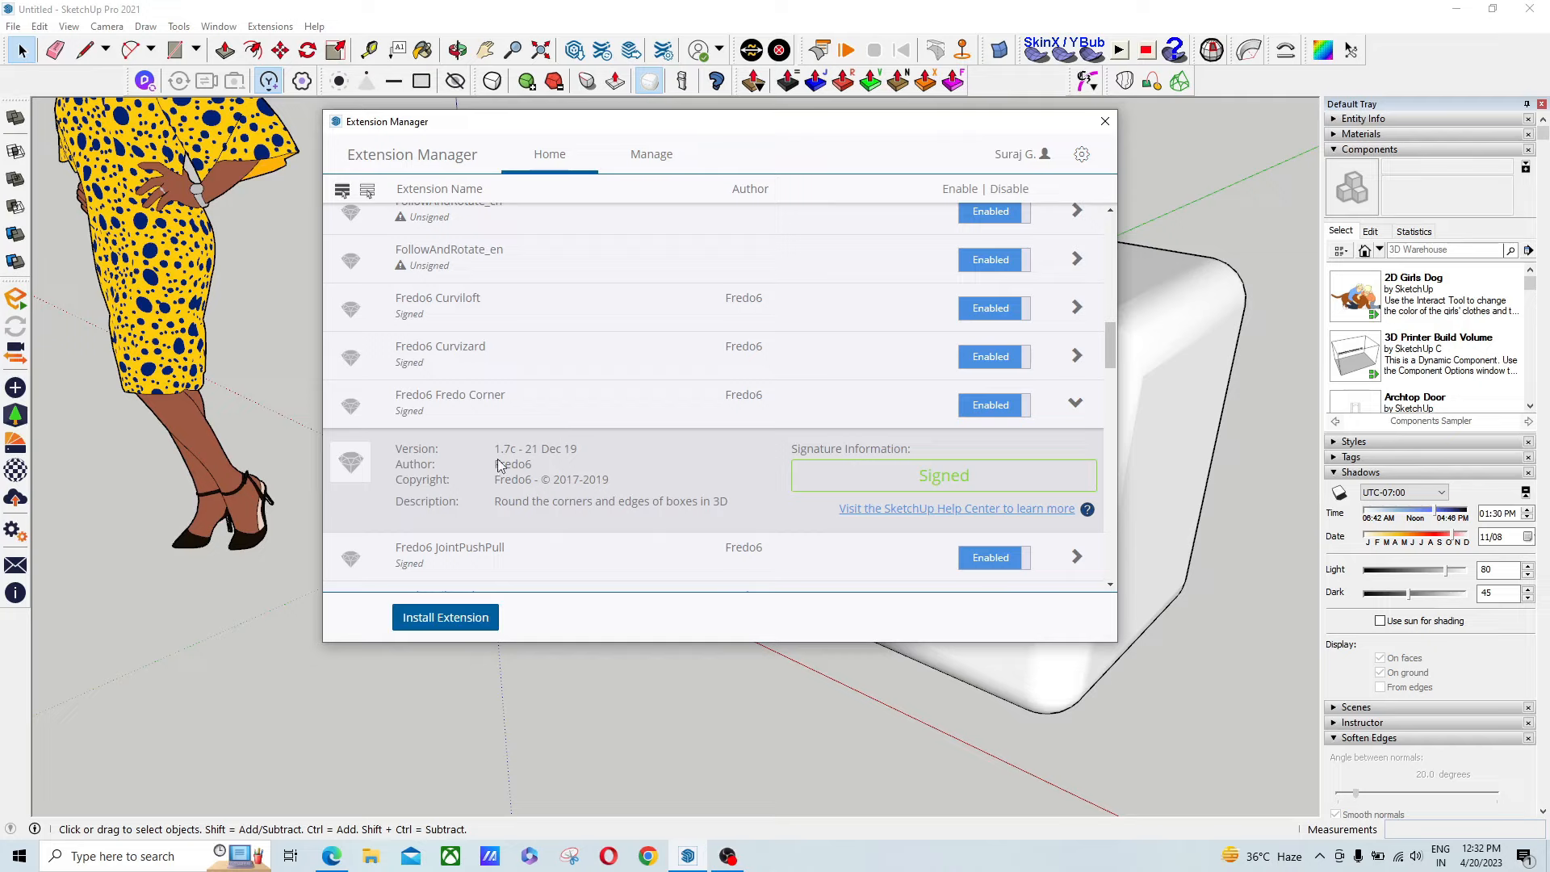
mouse_move(534, 464)
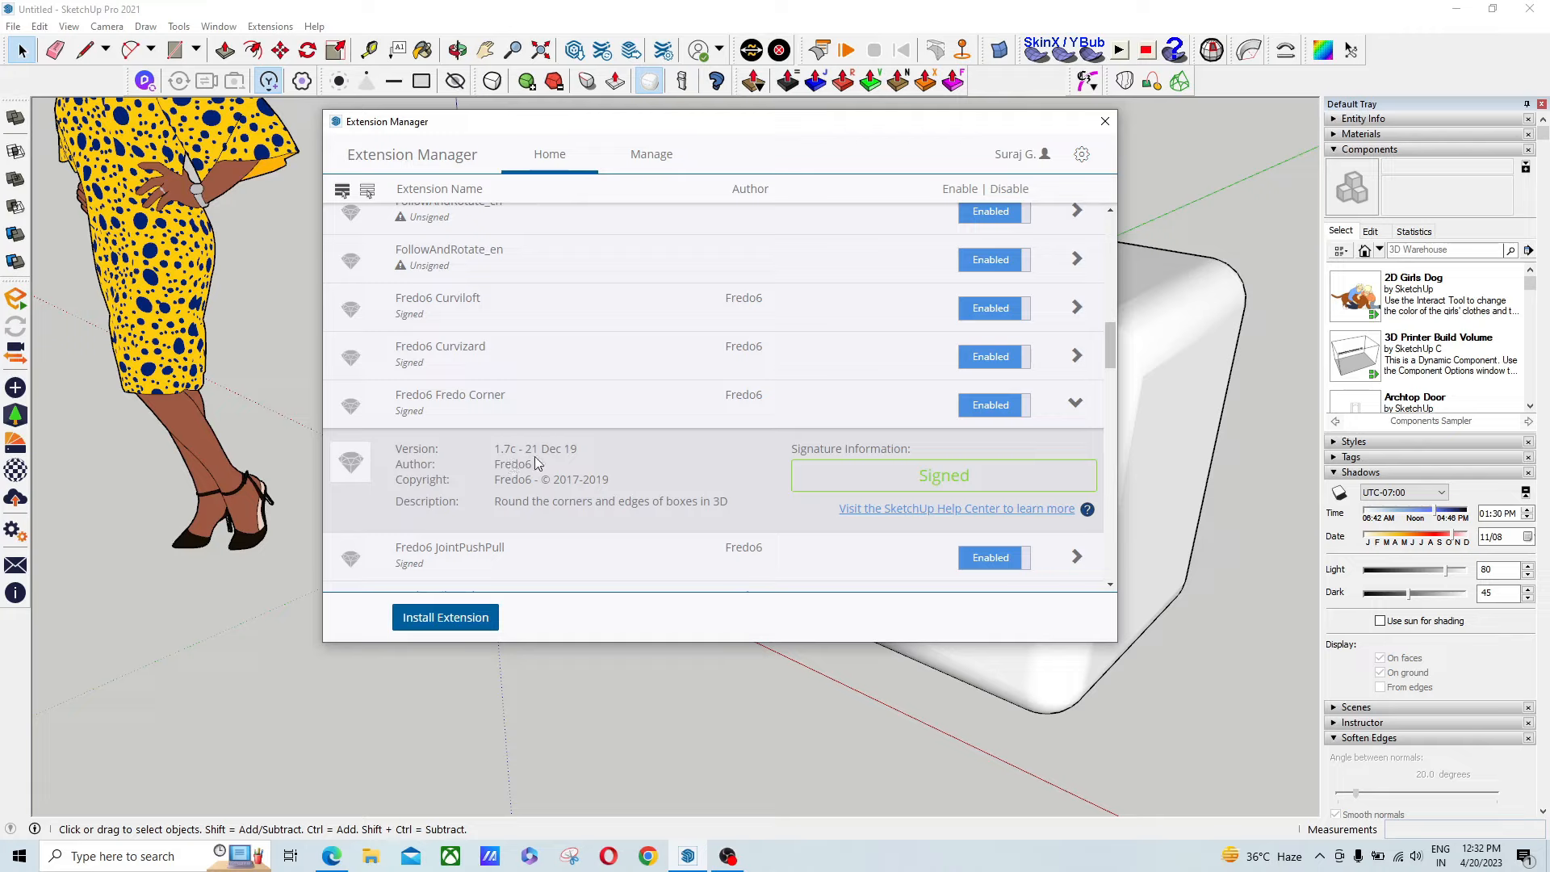
mouse_move(562, 463)
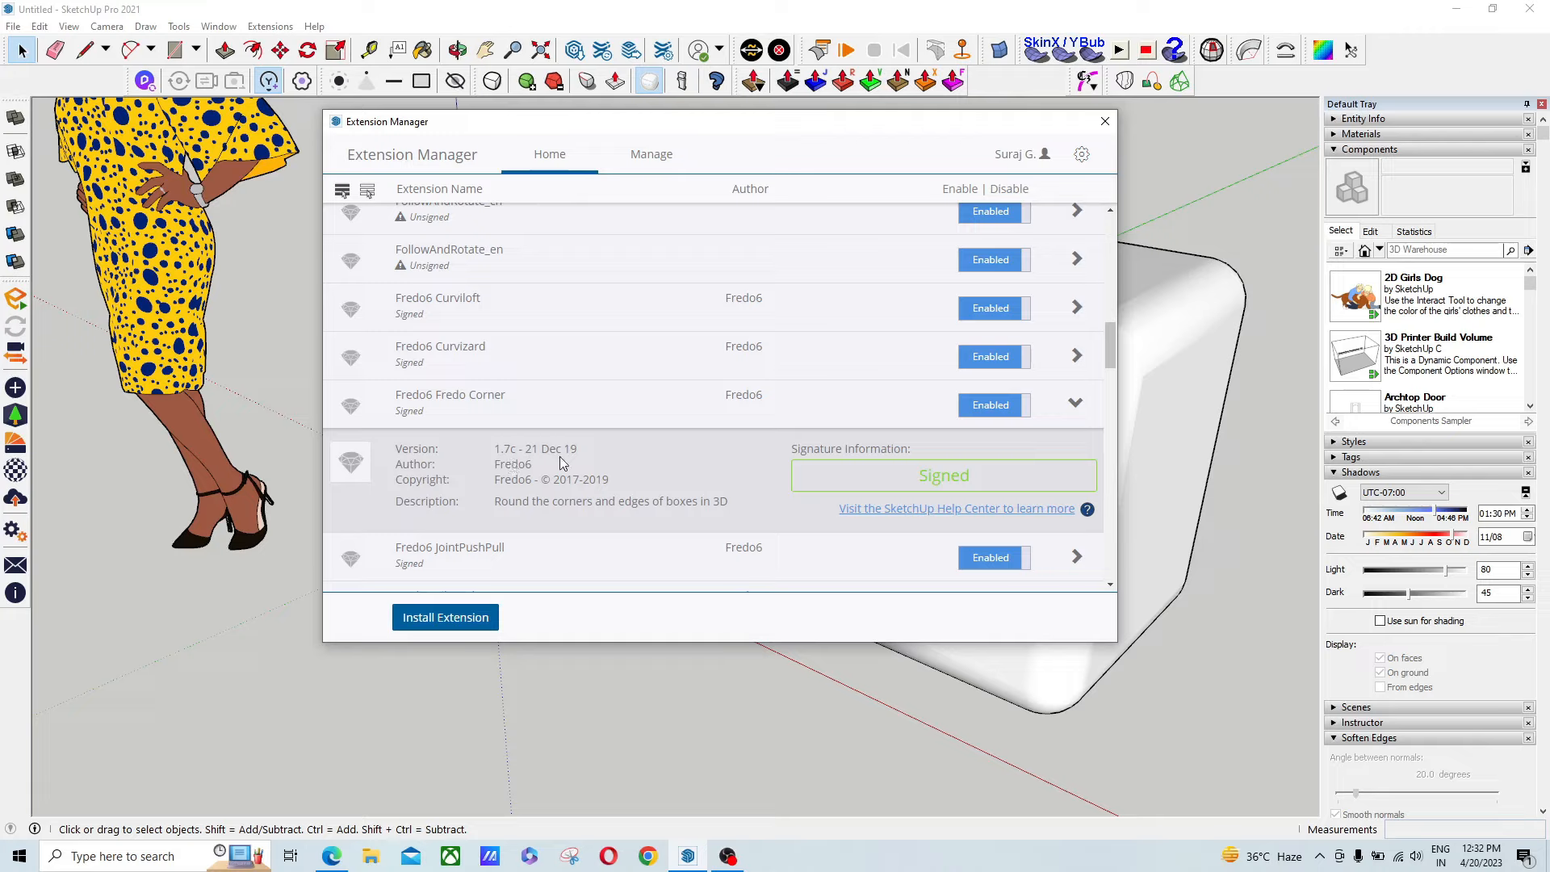
scroll(down, 3)
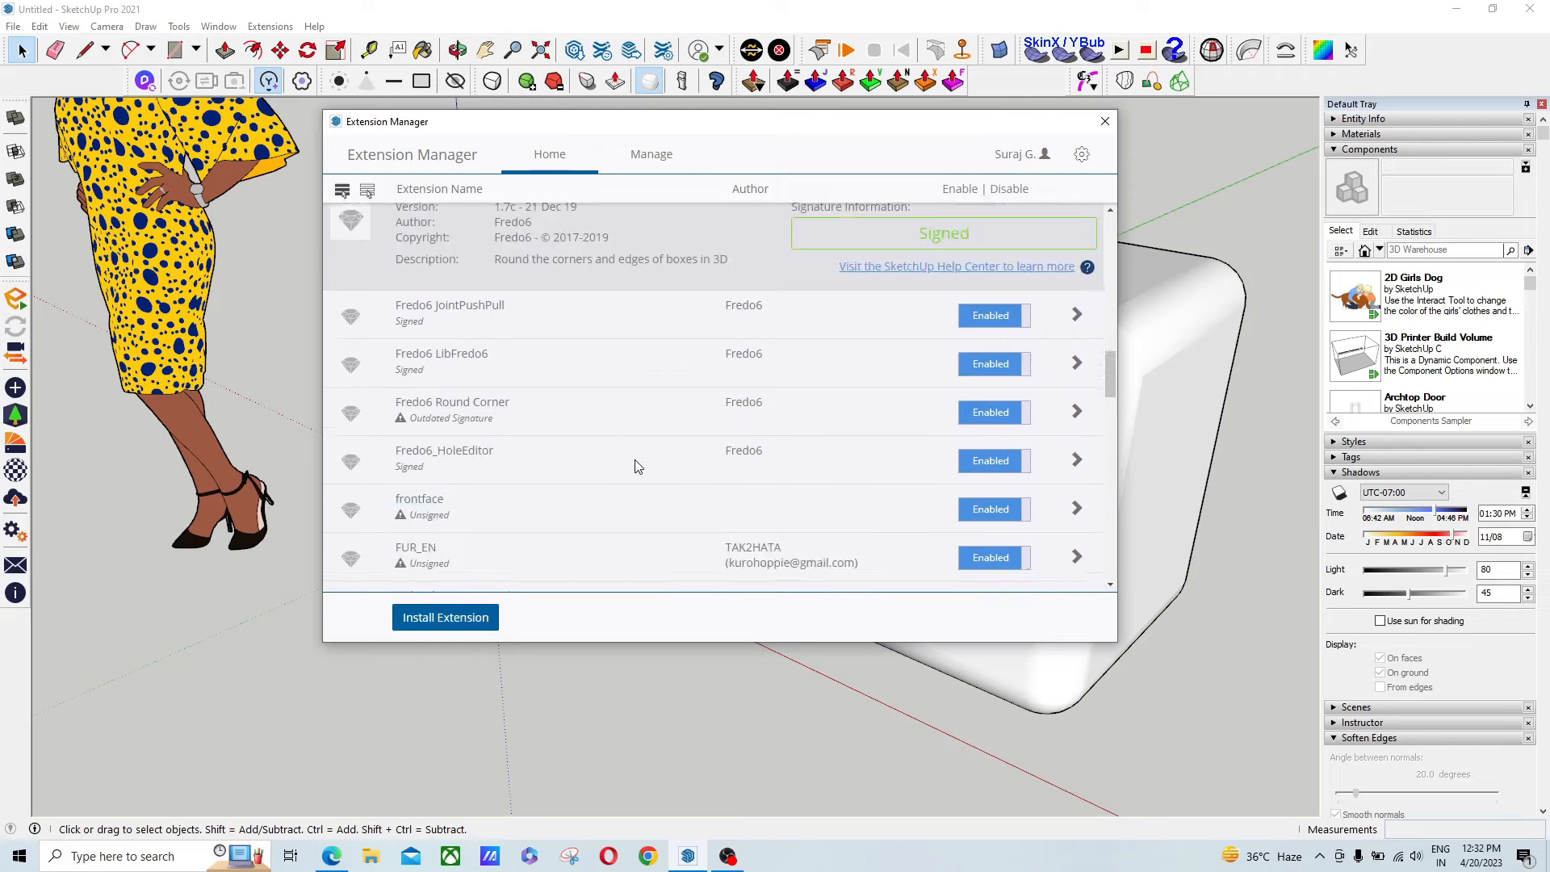
scroll(down, 3)
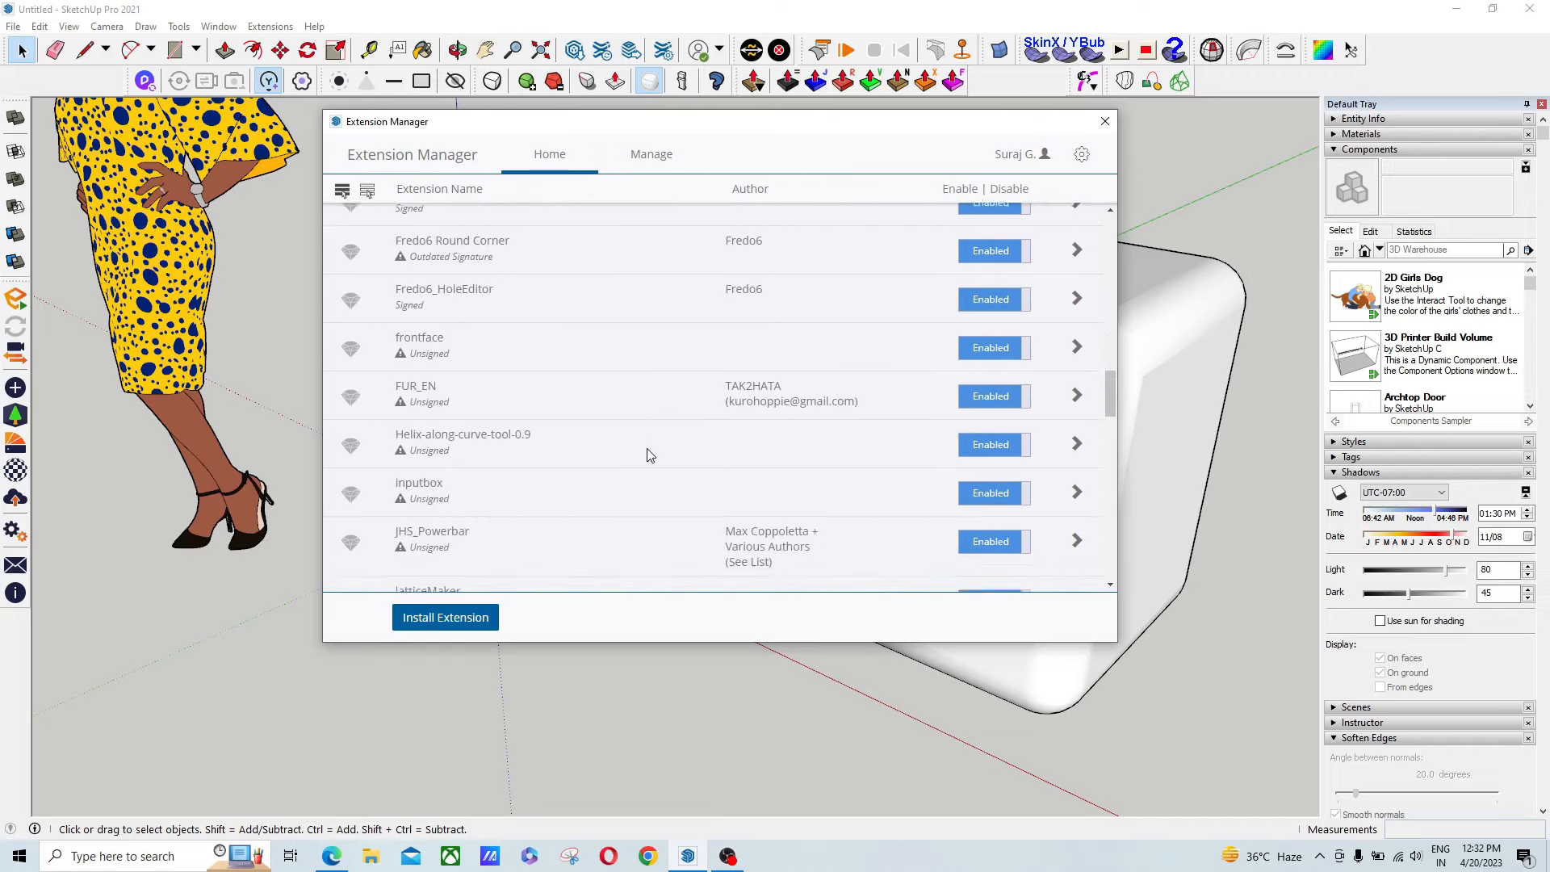
click(1076, 244)
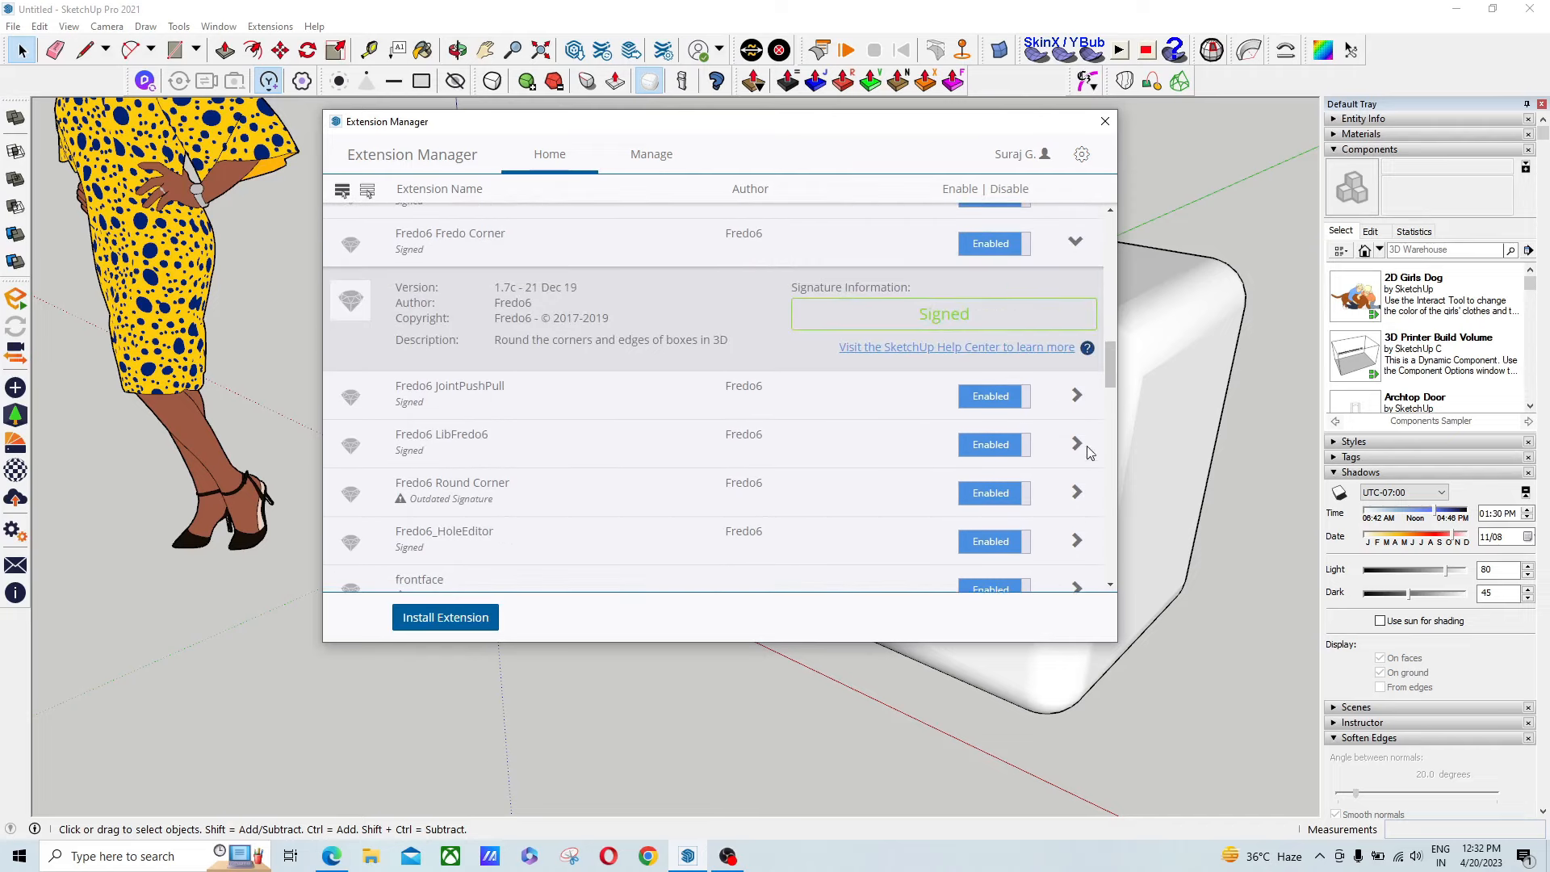
- Expand Fredo6 LibFredo6 to confirm version 9.5c, then switch to the Manage list with update/uninstall options
click(1077, 444)
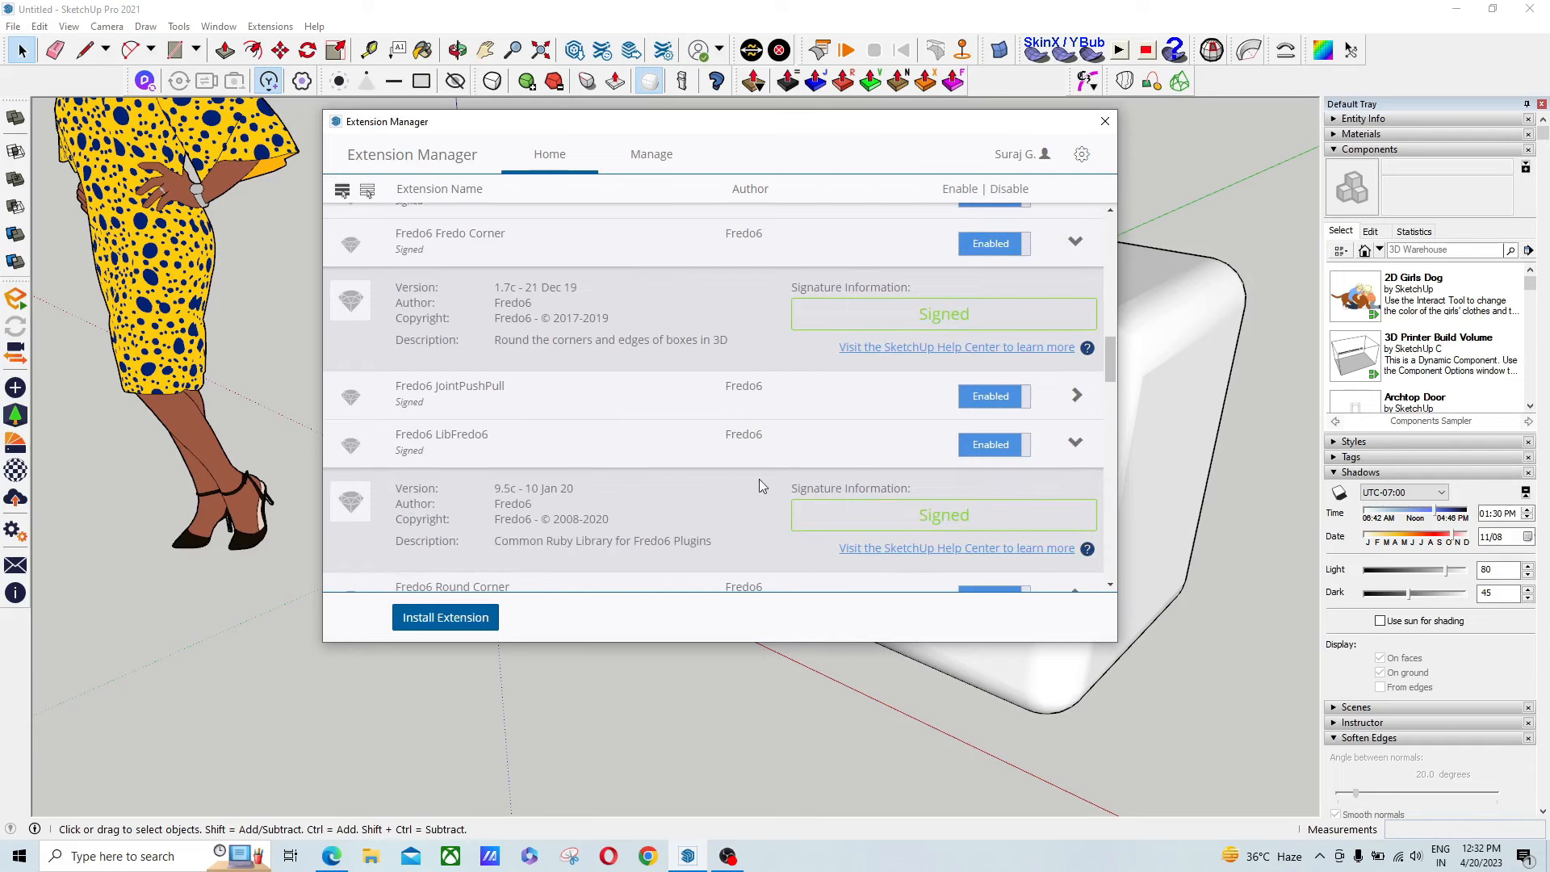
mouse_move(484, 453)
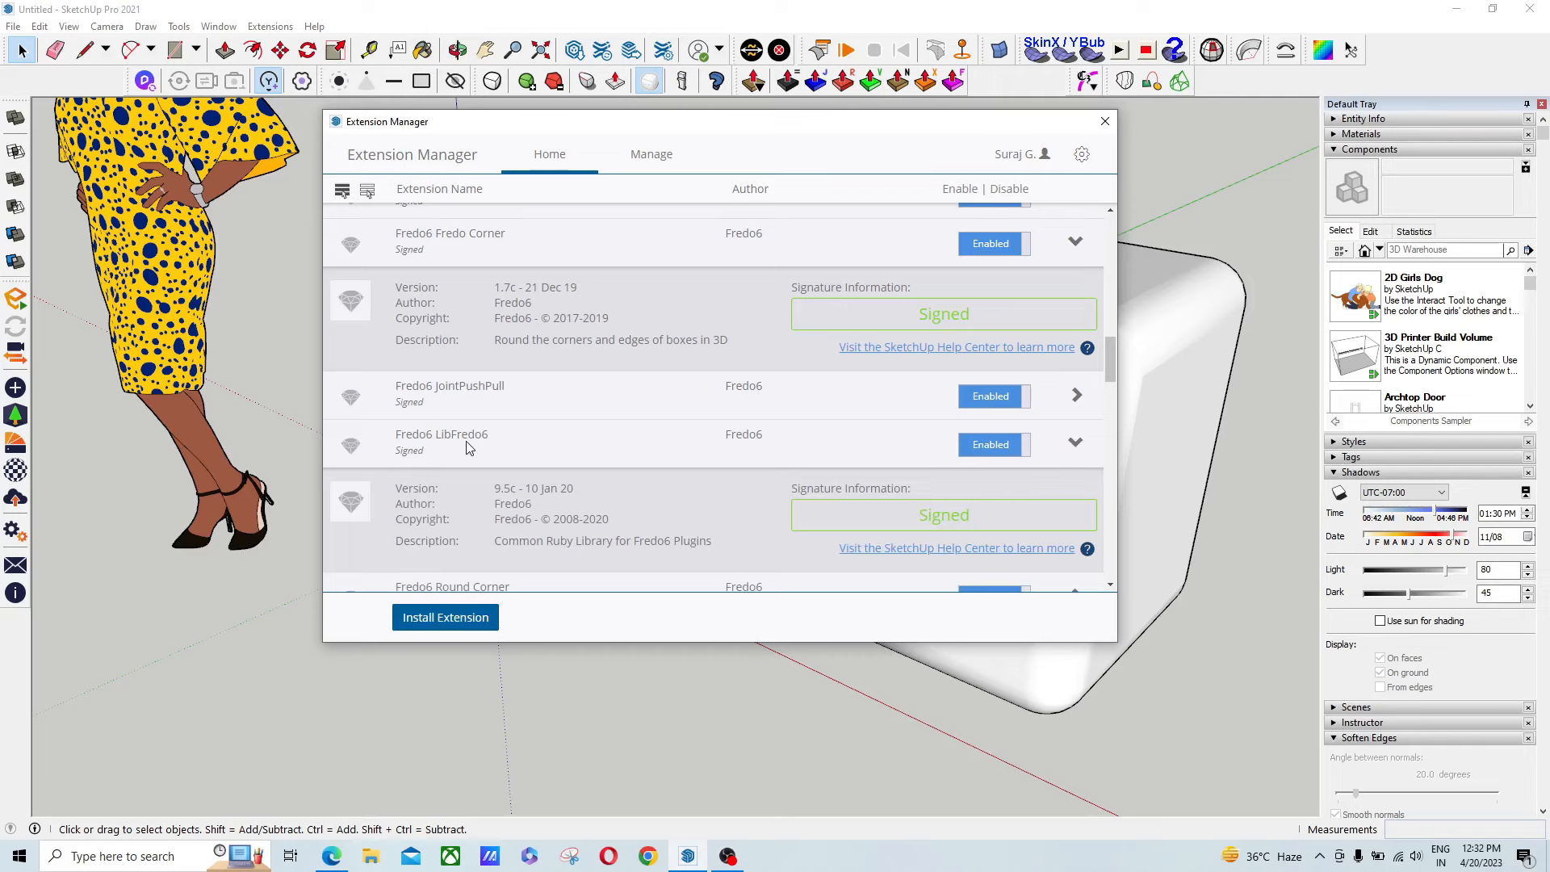
mouse_move(572, 496)
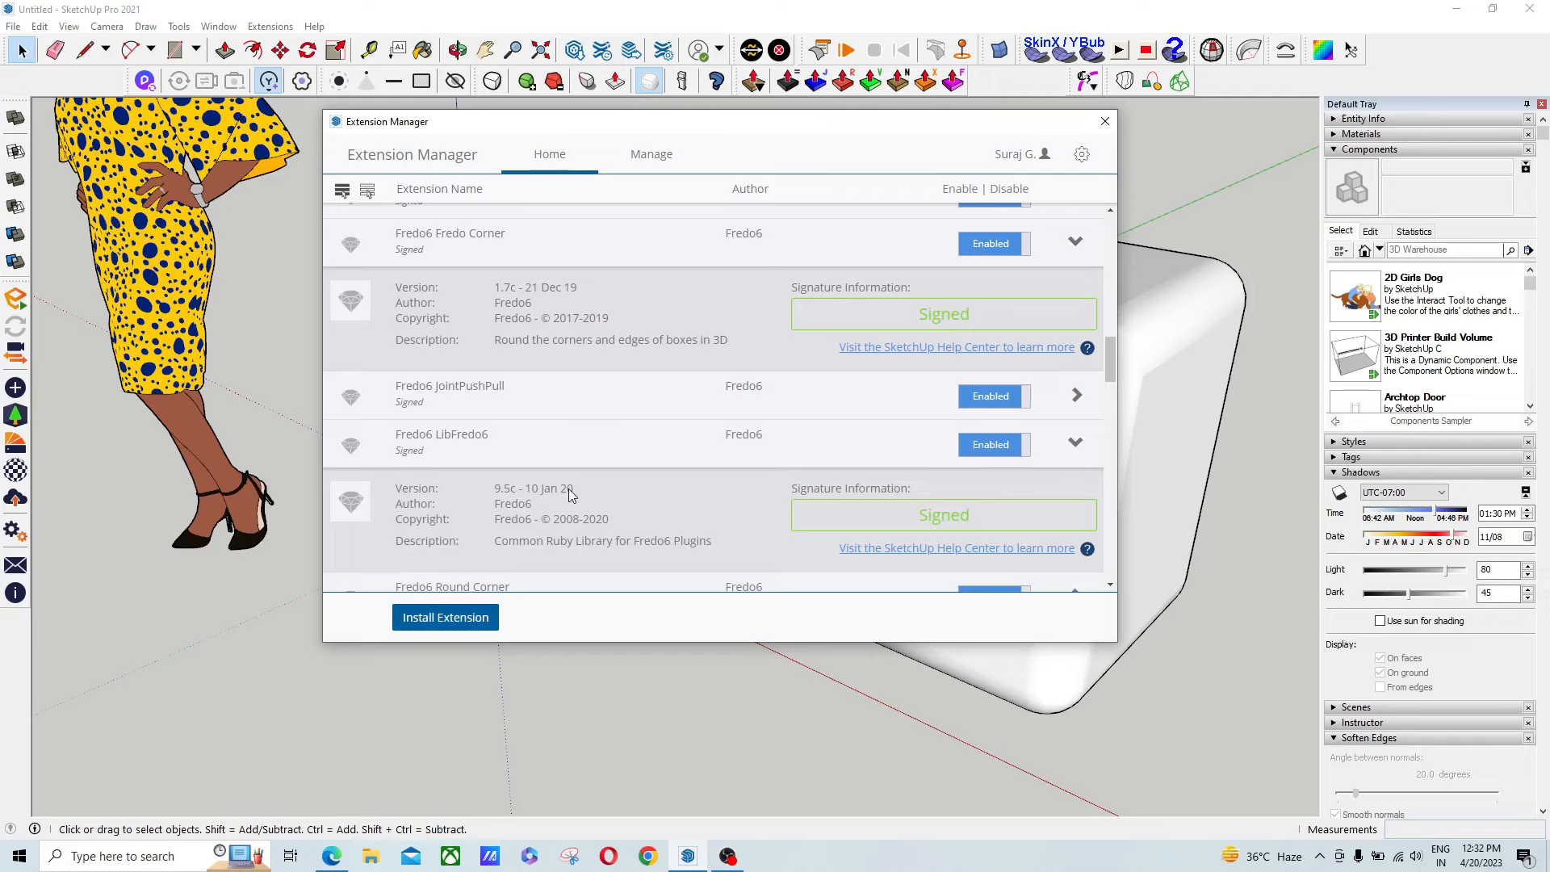
mouse_move(541, 490)
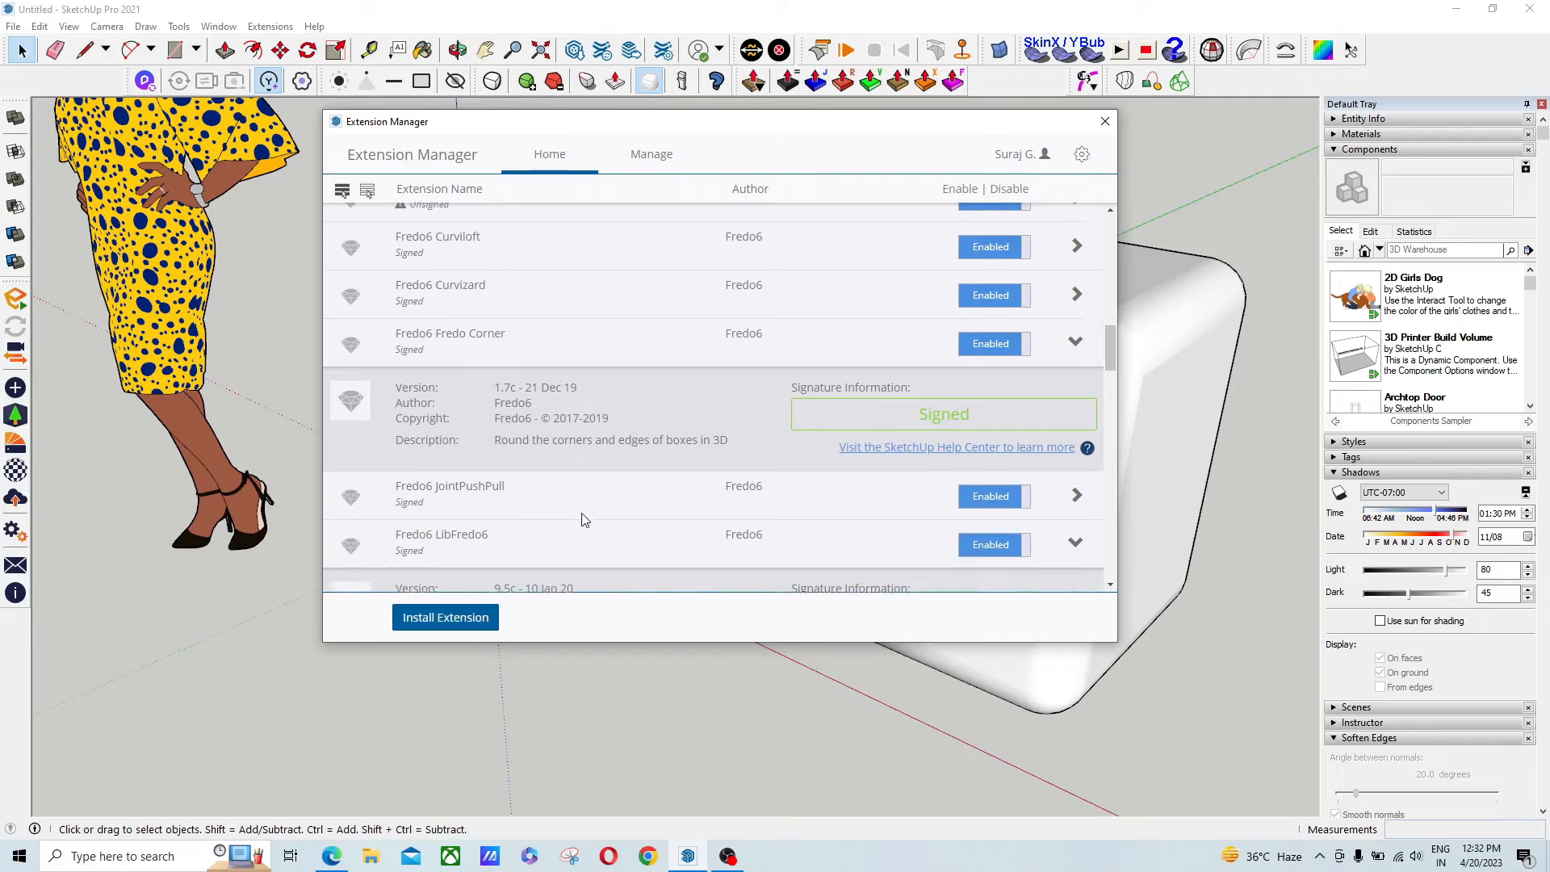
scroll(down, 3)
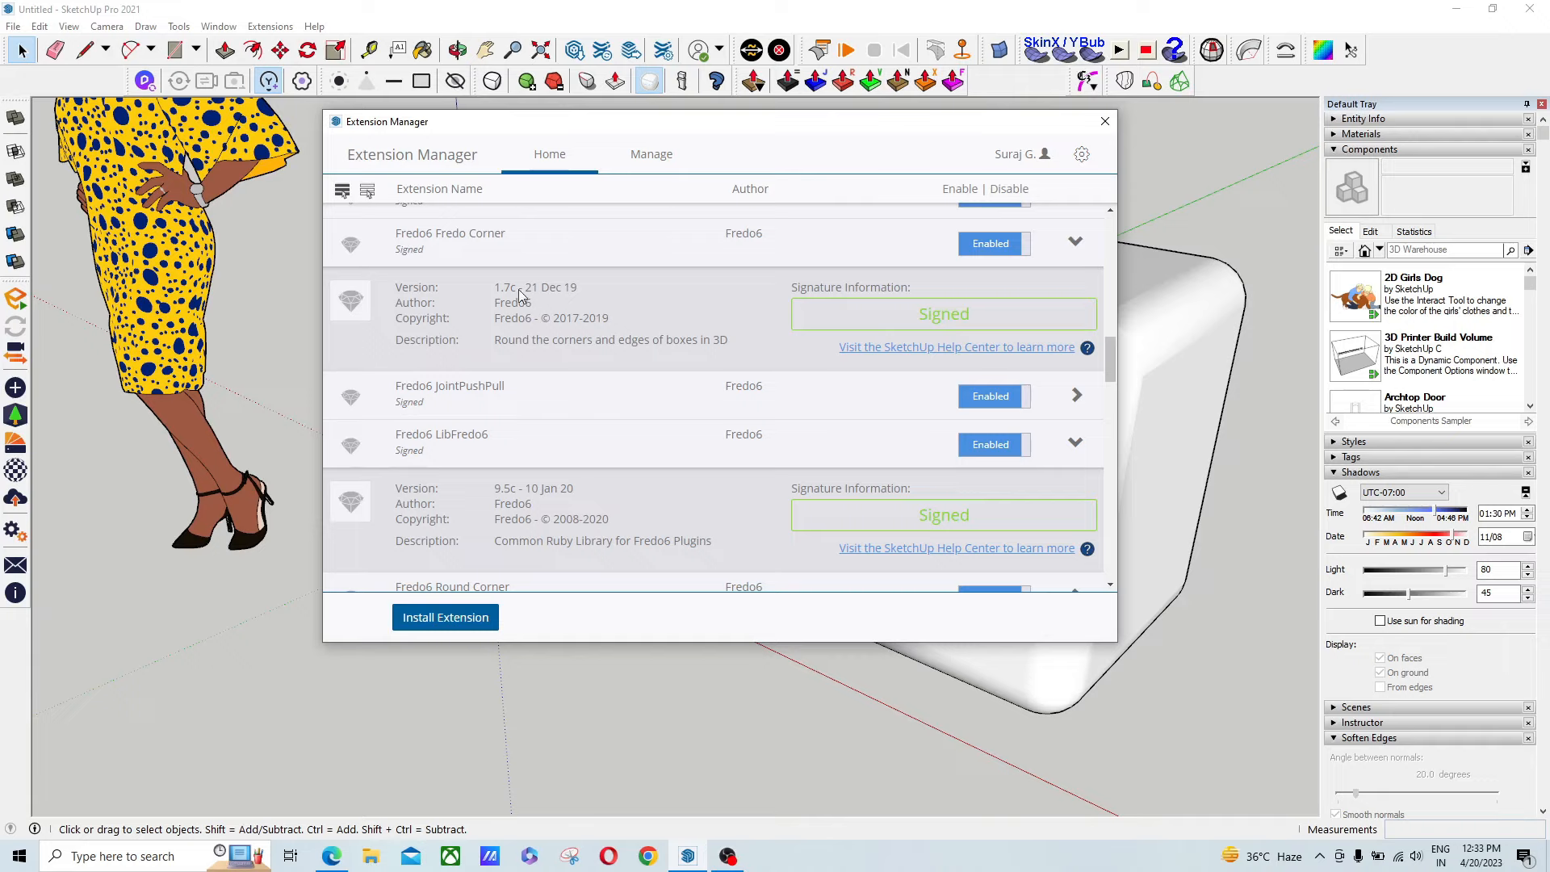
mouse_move(475, 300)
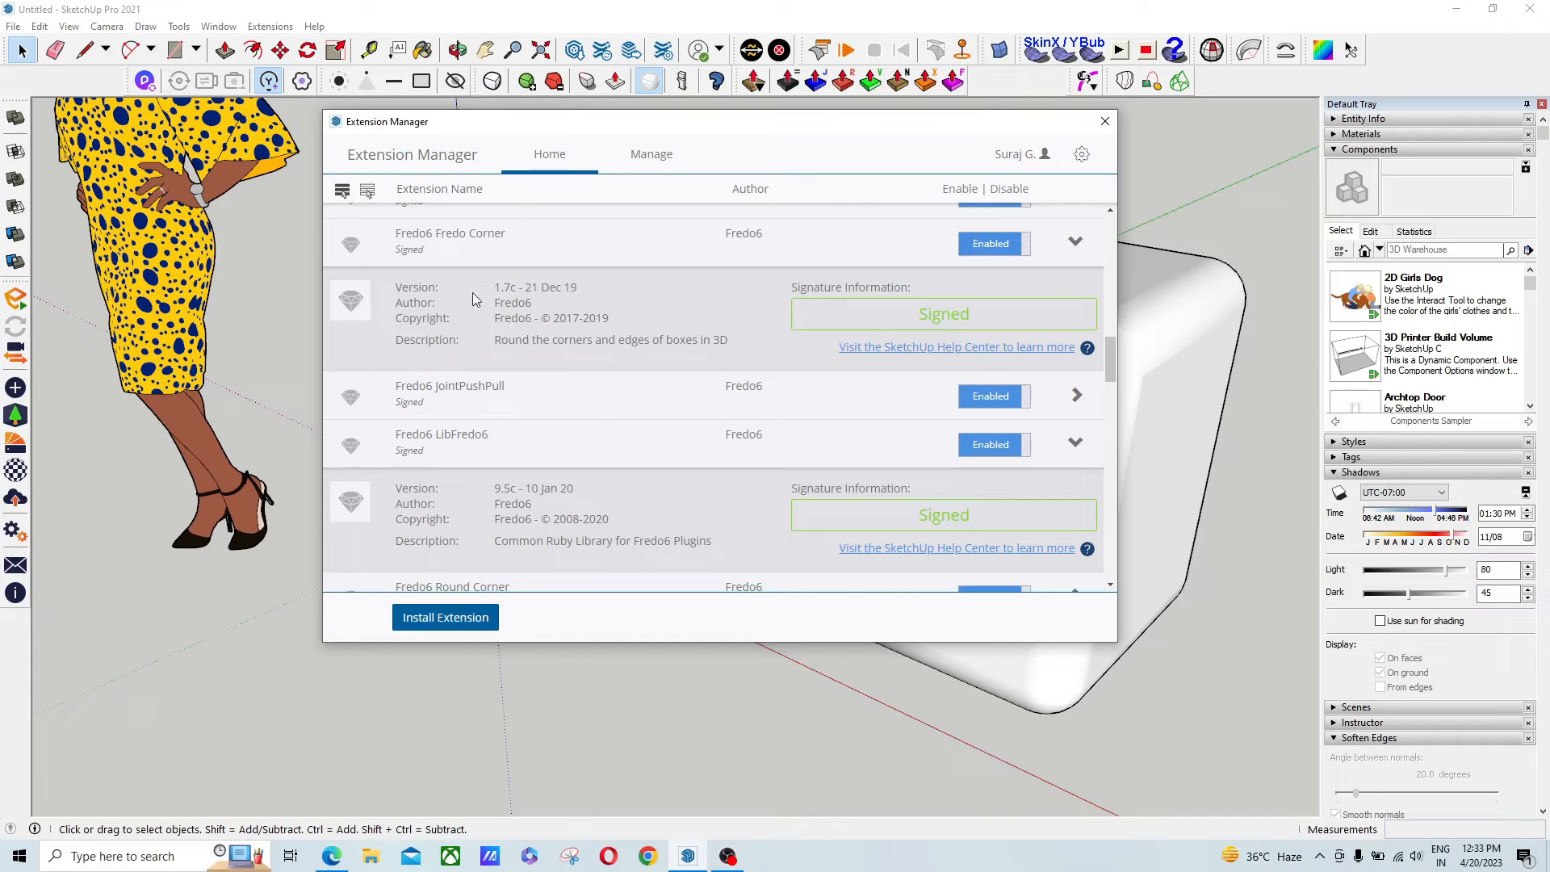
mouse_move(518, 509)
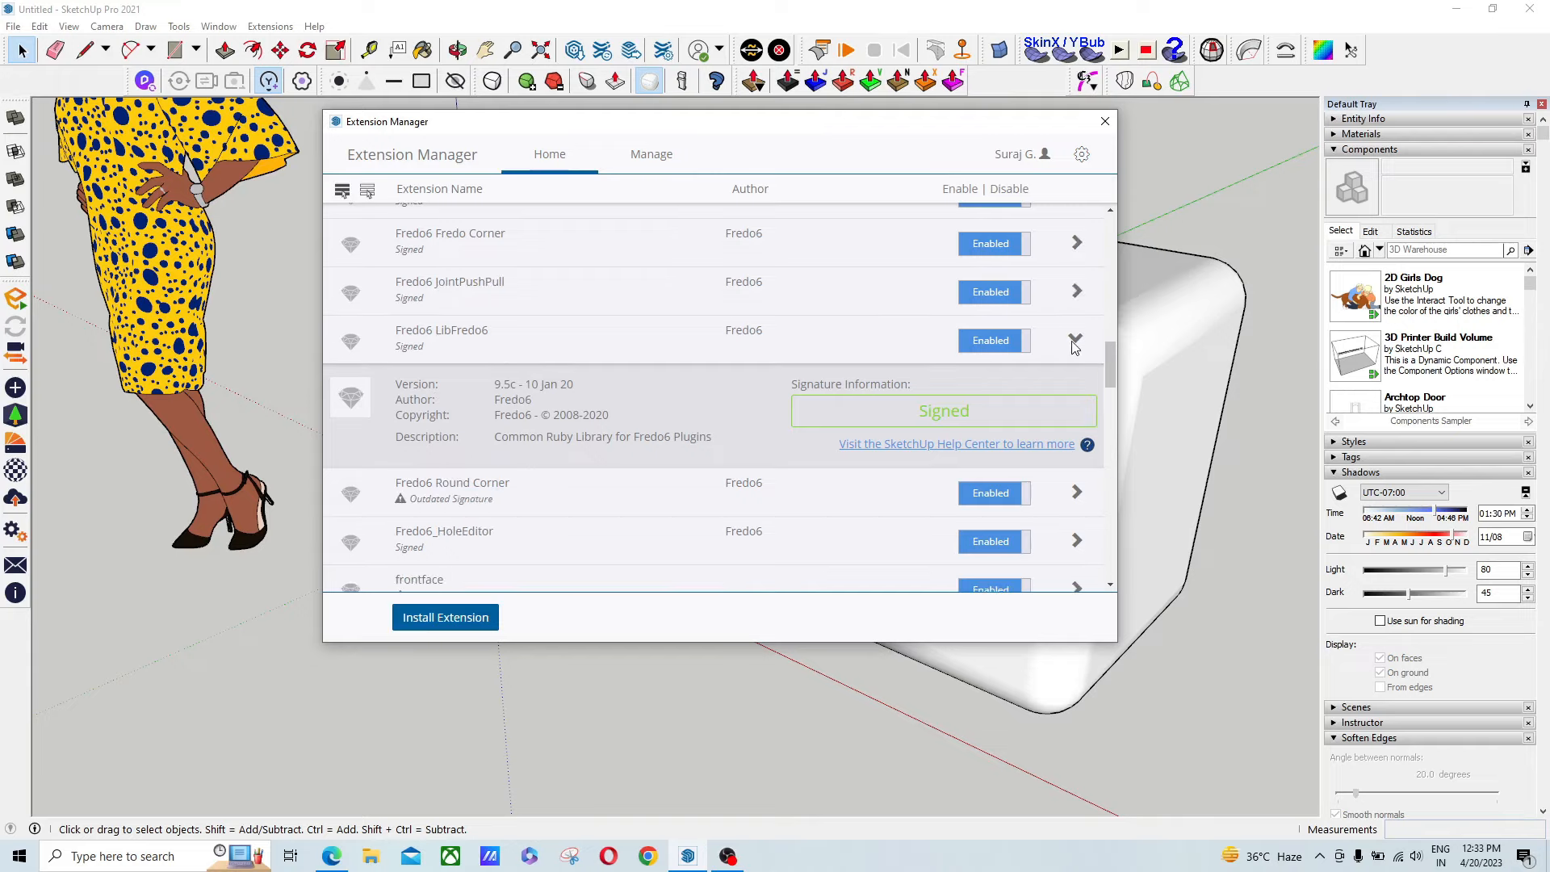
click(651, 154)
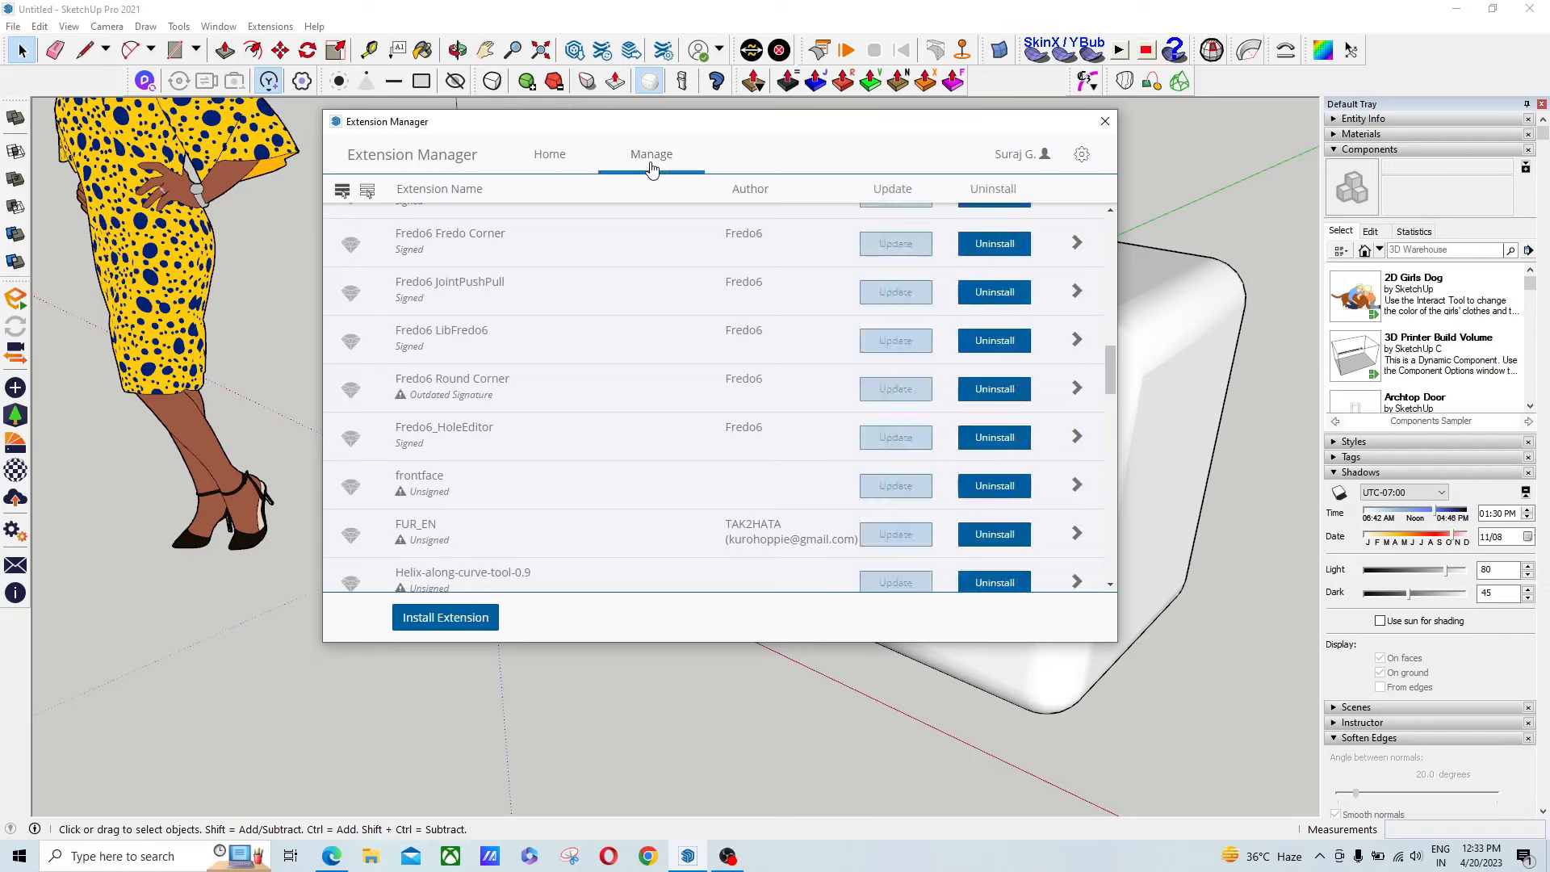
- Mark Fredo6 Fredo Corner and start Install Extension, opening the .rbz file browser in Downloads
click(452, 386)
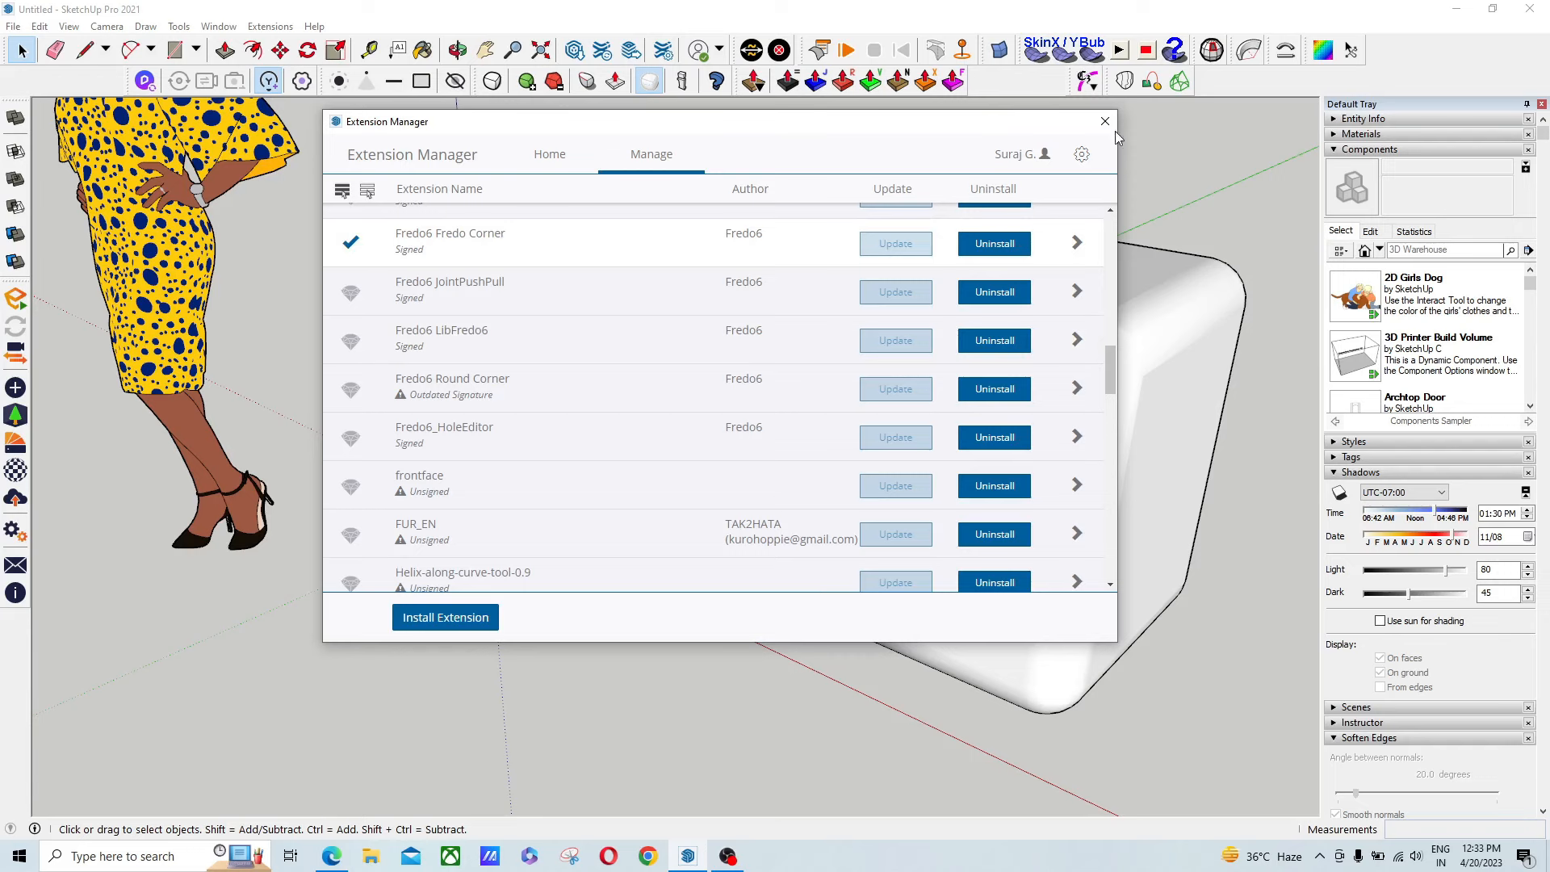
click(446, 617)
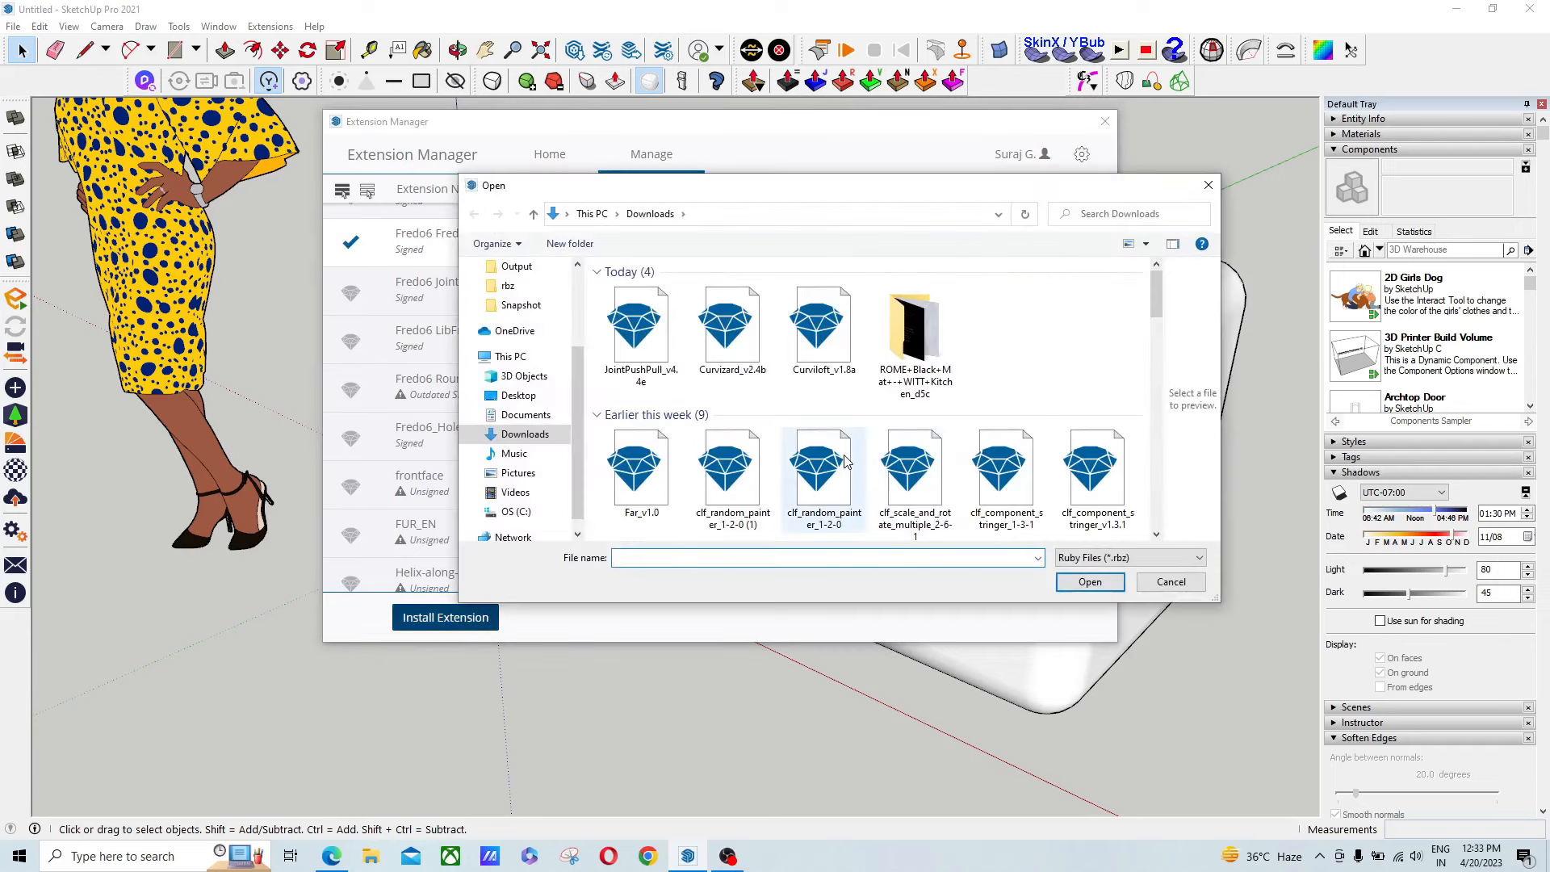
- Cancel the .rbz installation and close the Extension Manager, returning to the rounded cube
click(730, 326)
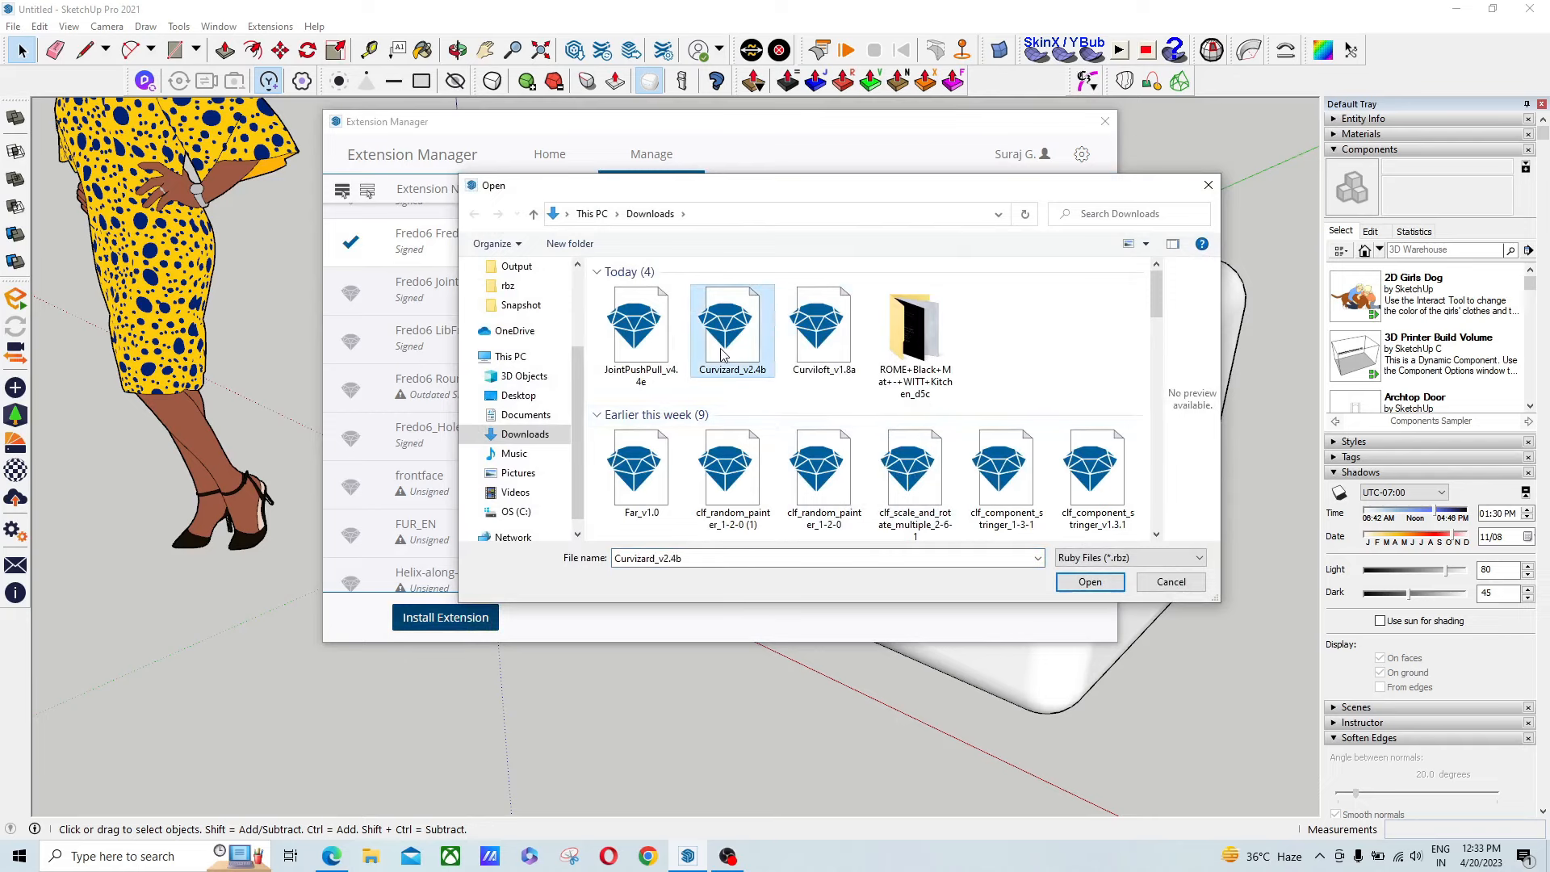
click(640, 326)
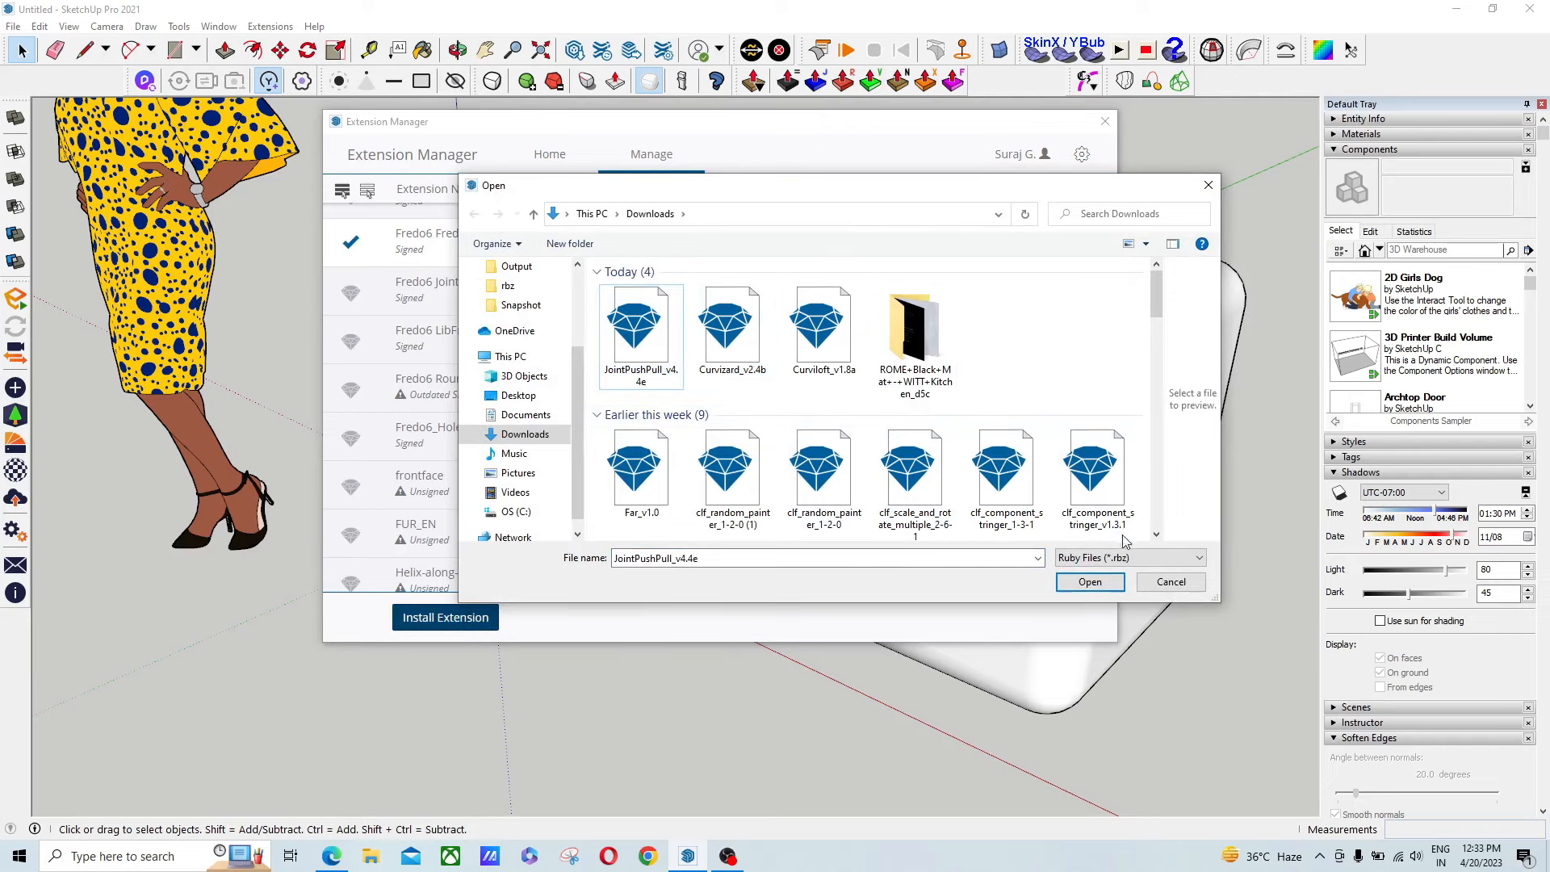
click(1171, 581)
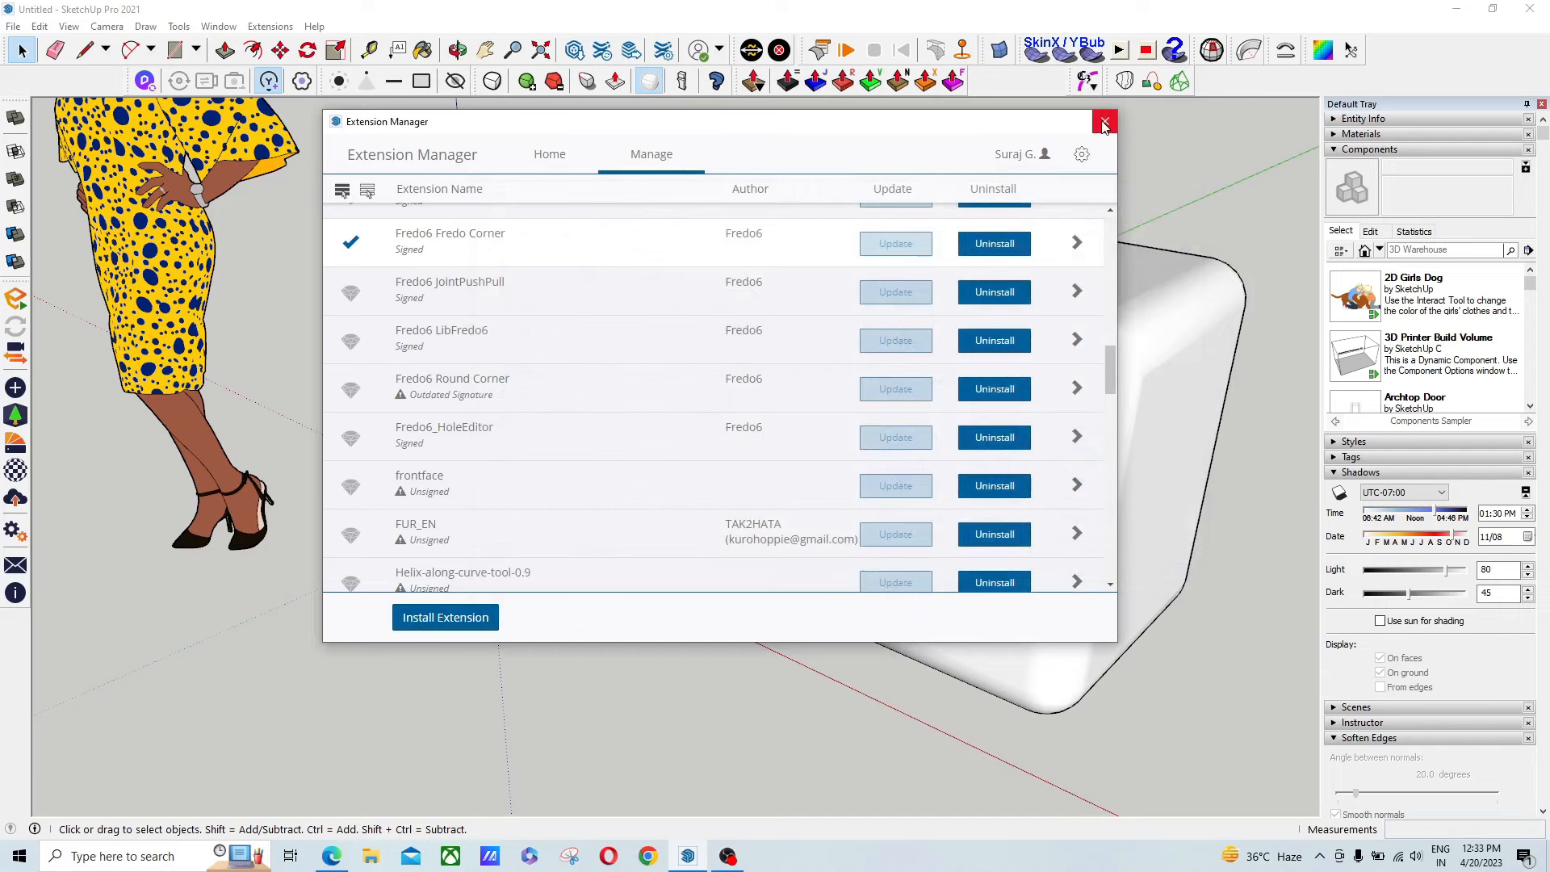
click(13, 26)
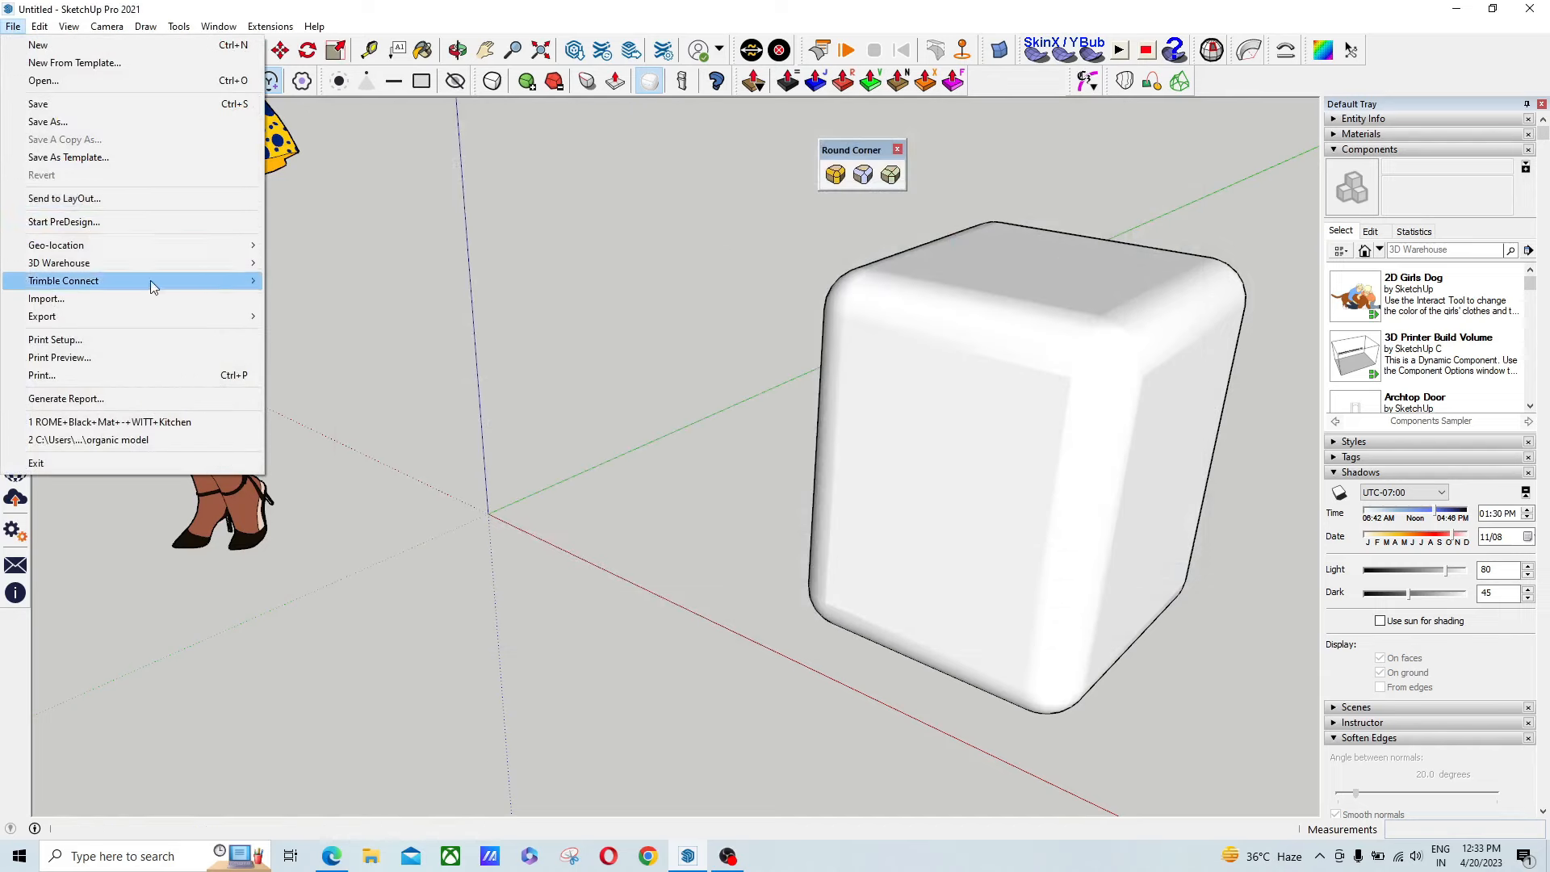
click(360, 457)
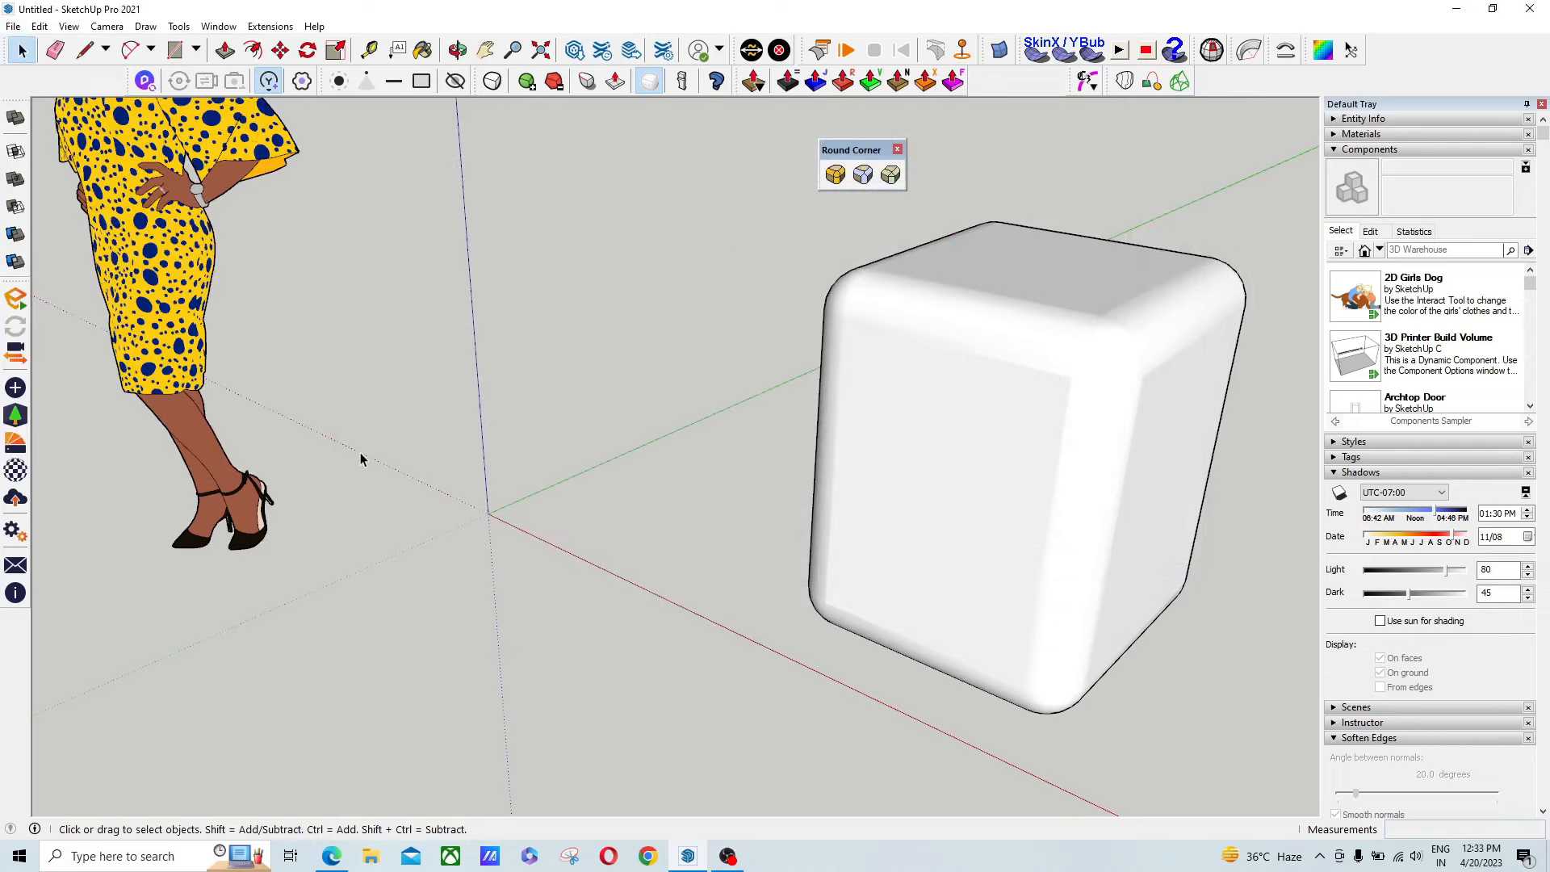